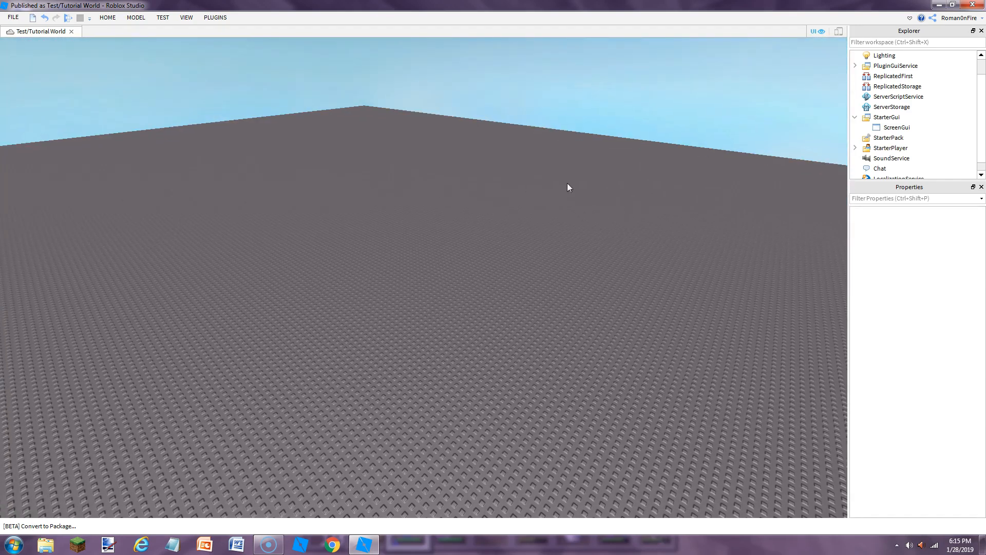
Select the ScreenGui under StarterGui in the Explorer
left_click(895, 127)
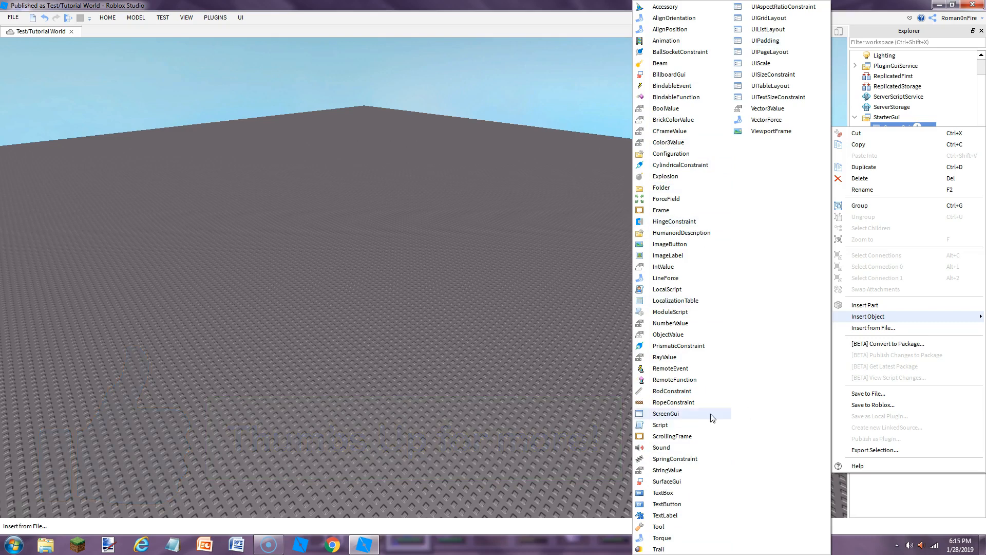
mouse_move(665, 515)
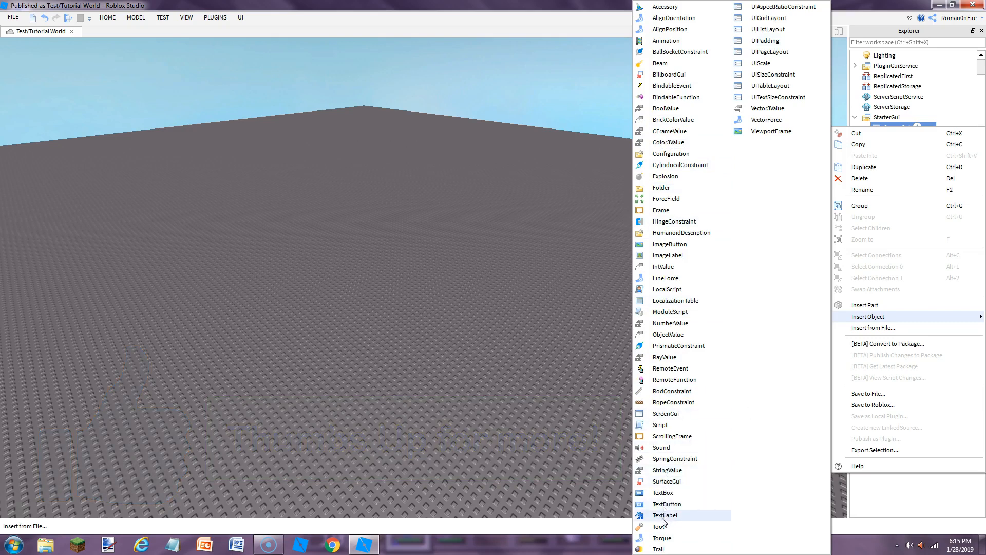
Insert a TextLabel and drag it into a large panel about 971 x 671
left_click(666, 515)
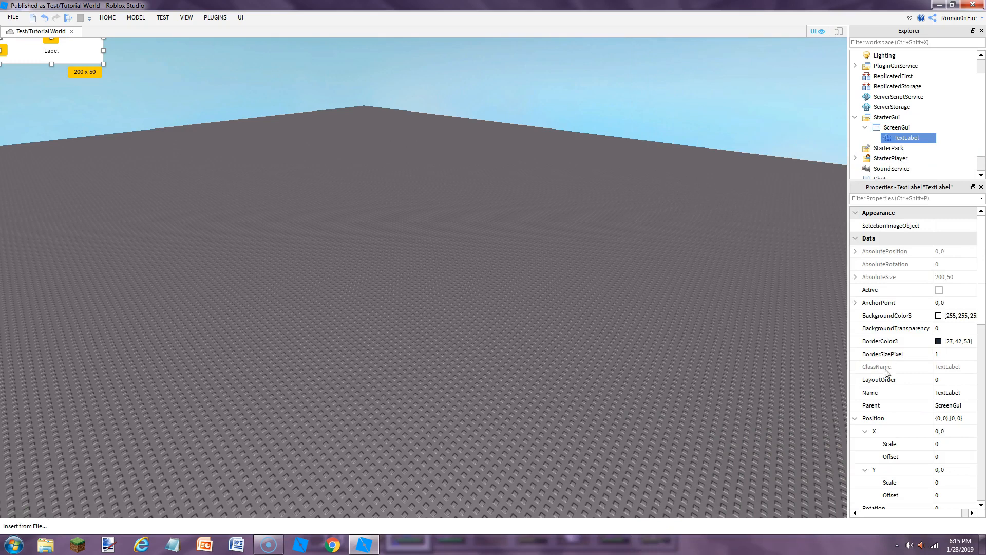
mouse_move(53, 62)
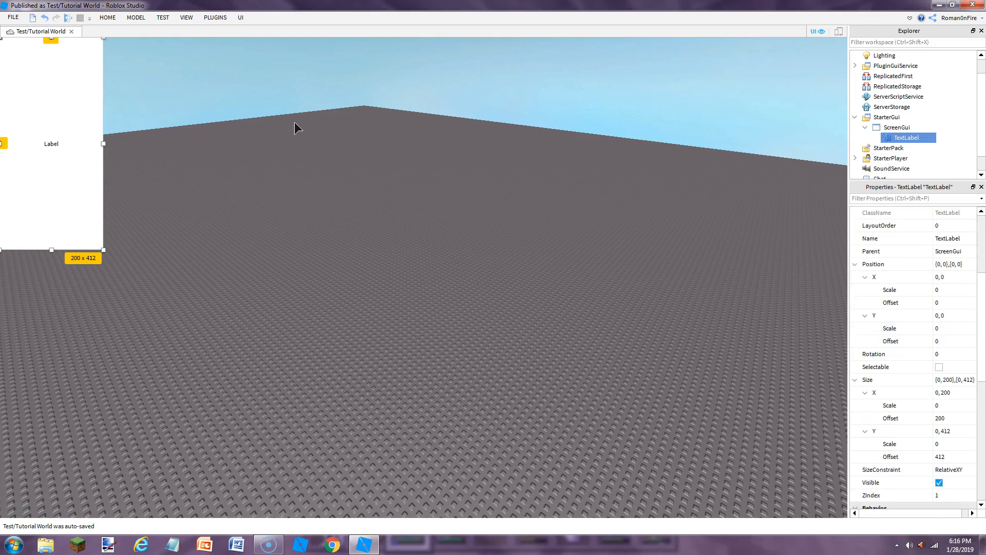
left_click_drag(50, 144, 319, 202)
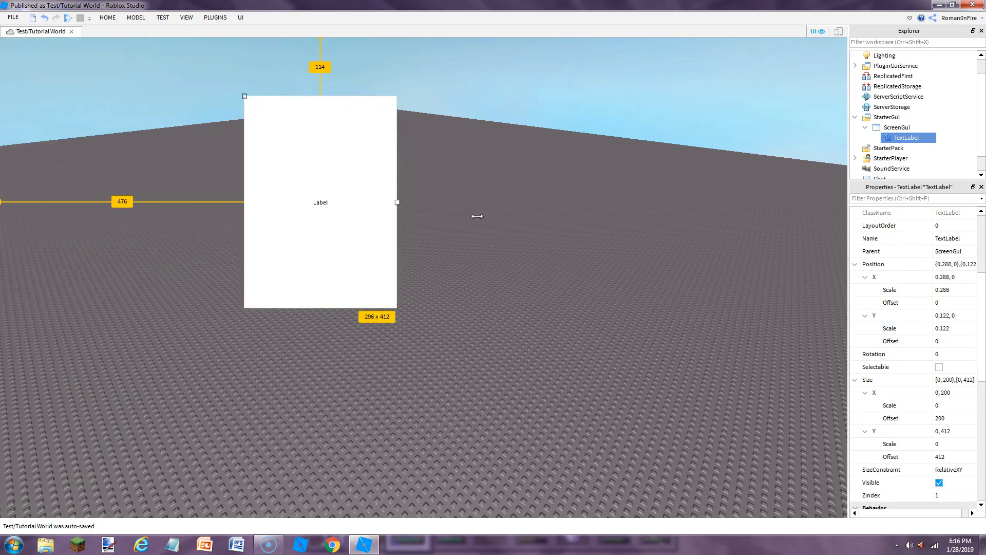
left_click_drag(397, 202, 644, 202)
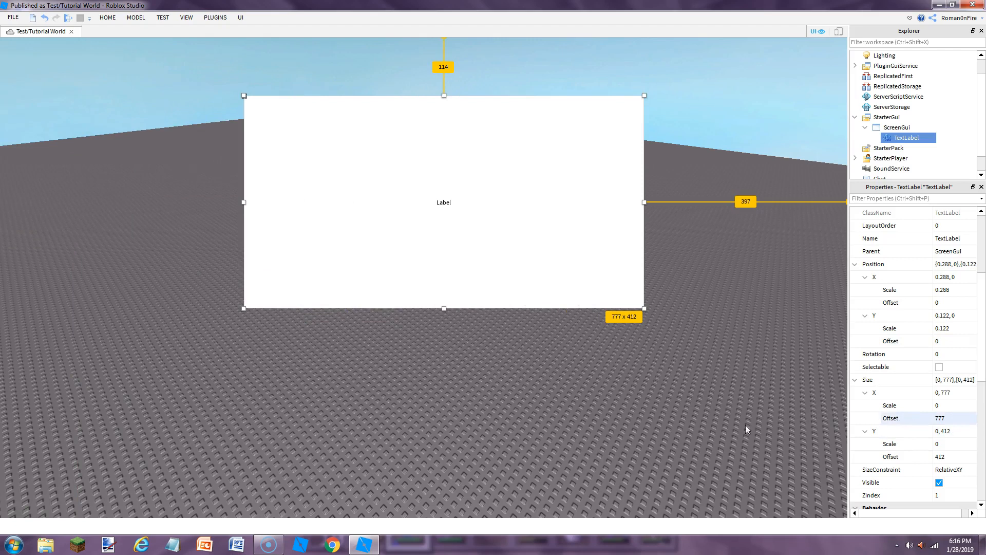
left_click_drag(444, 308, 444, 440)
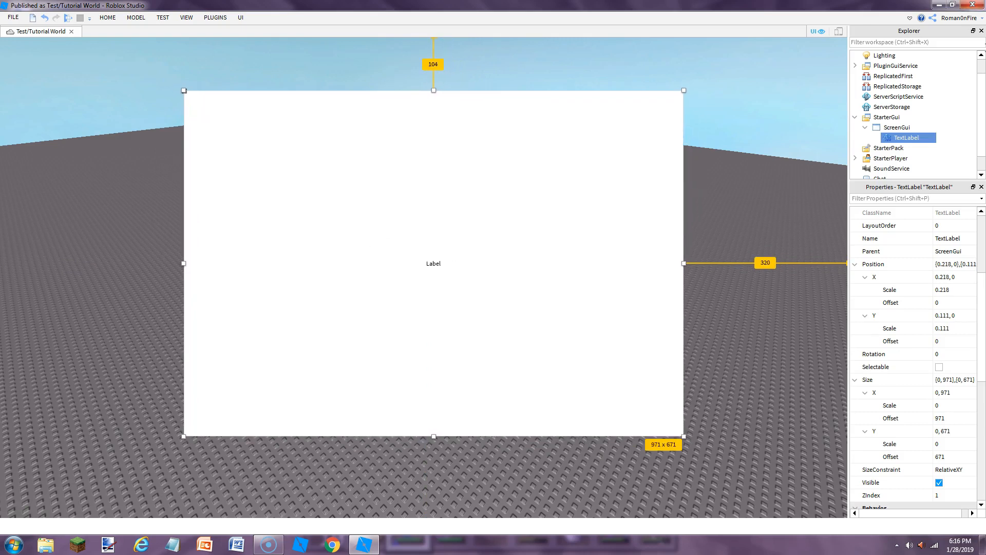
mouse_move(771, 71)
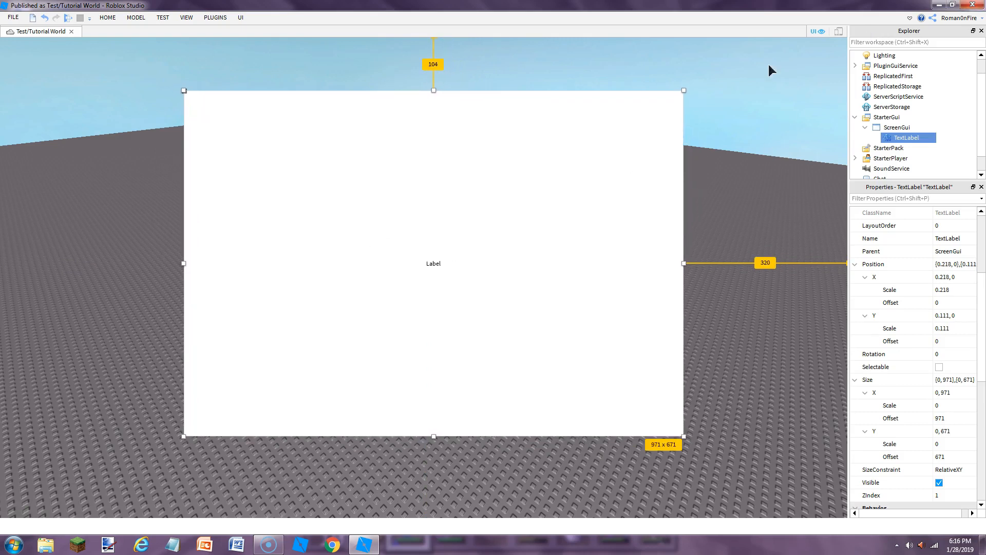
left_click(163, 17)
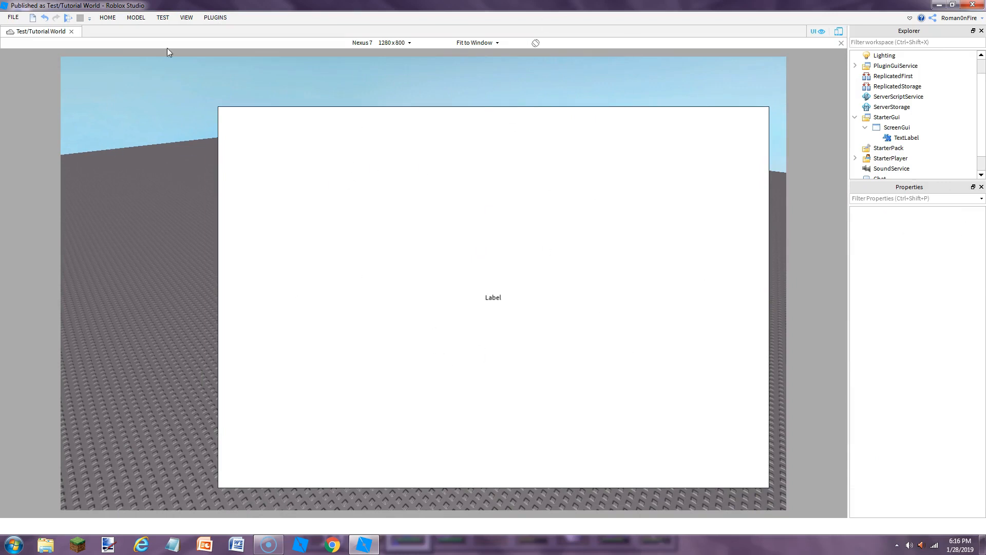
mouse_move(354, 8)
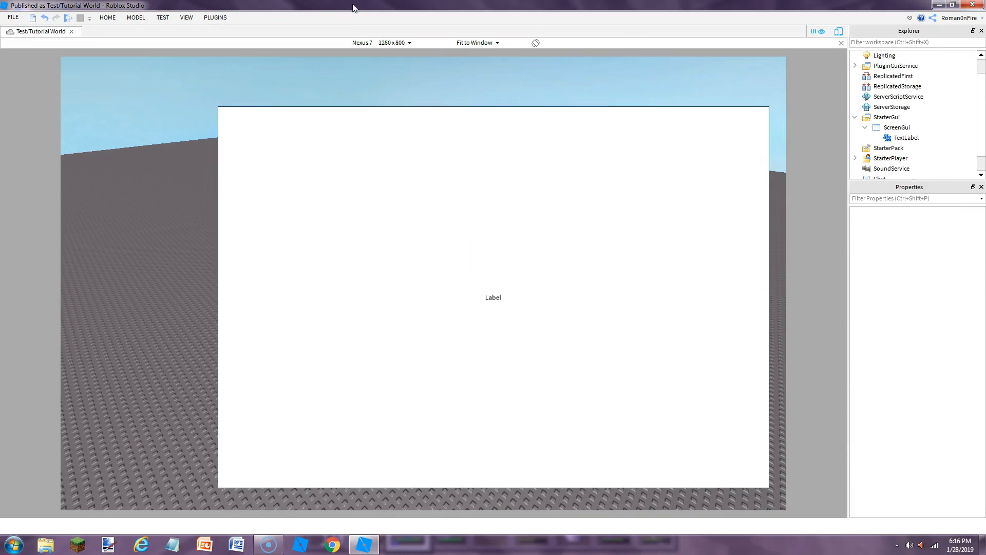
left_click(393, 42)
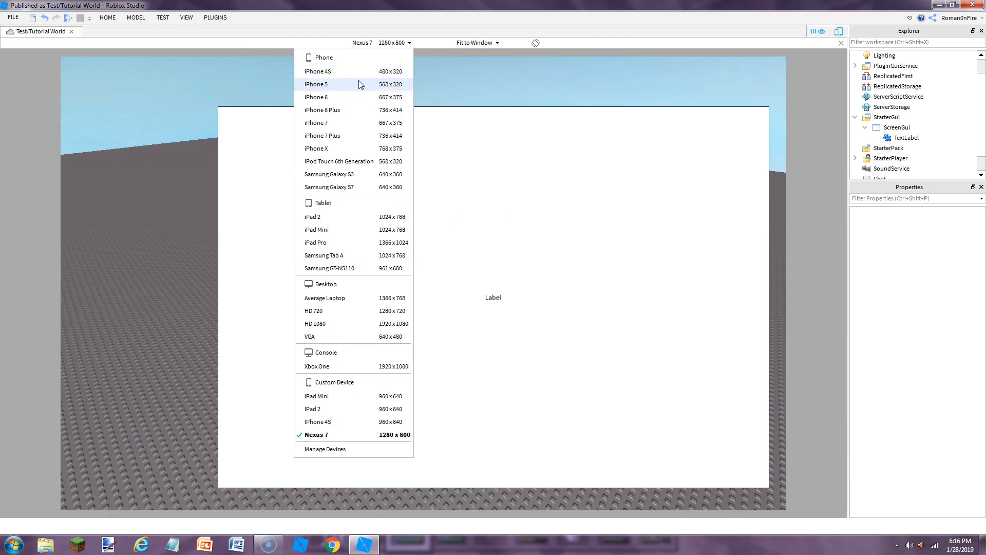
left_click(316, 84)
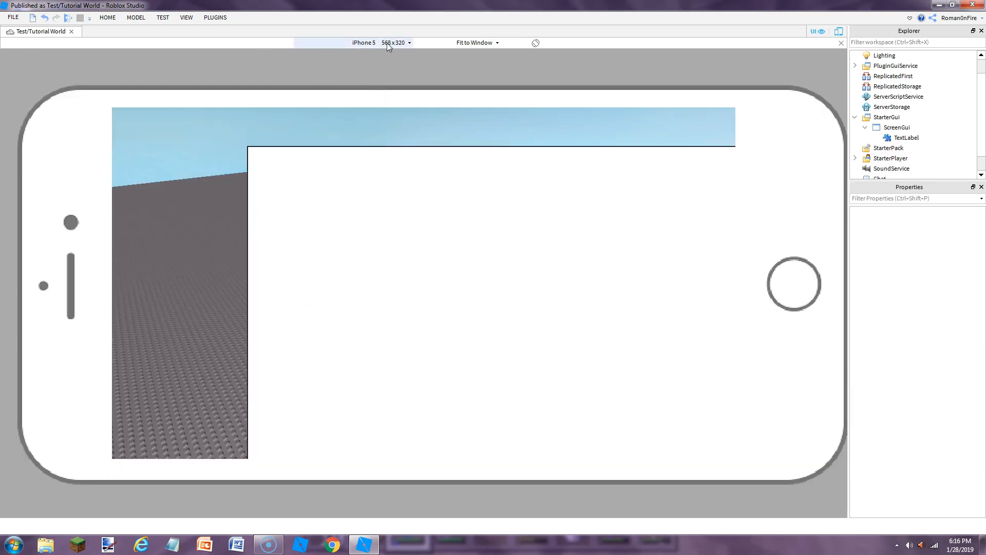
left_click(382, 42)
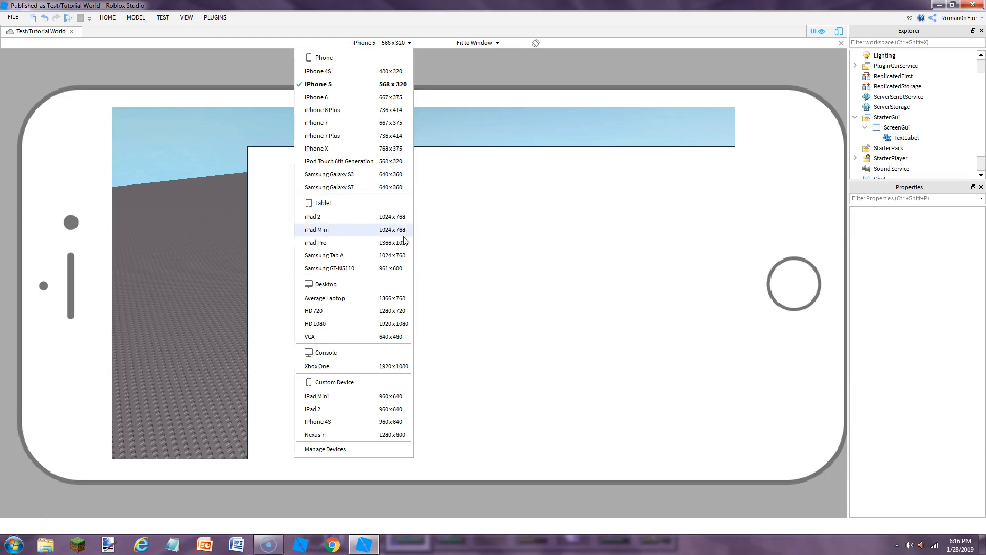
mouse_move(653, 185)
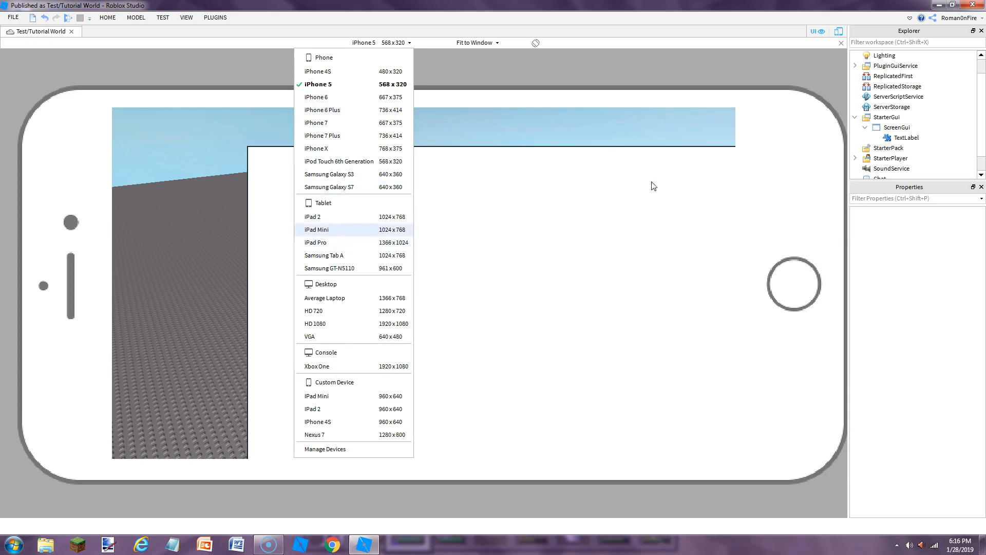
mouse_move(339, 337)
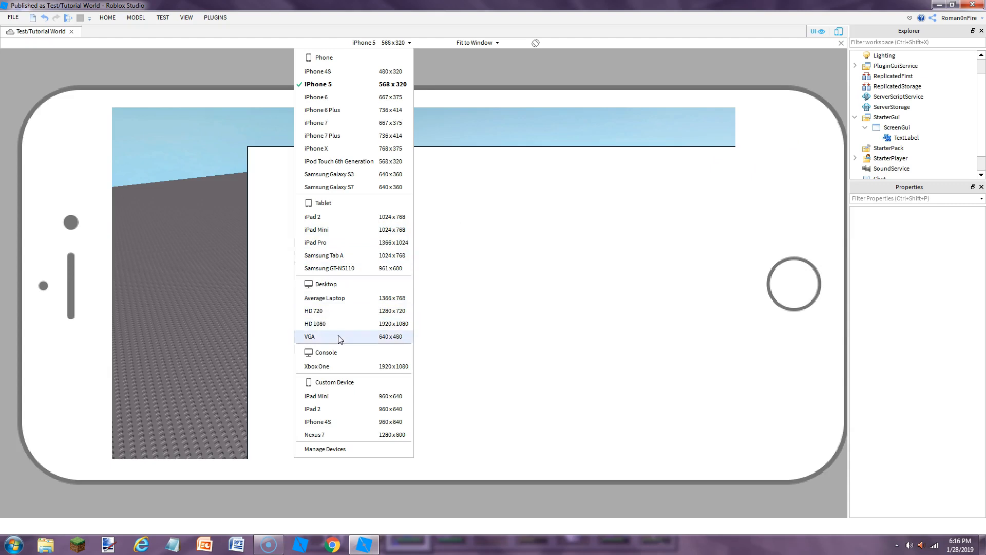
left_click(309, 336)
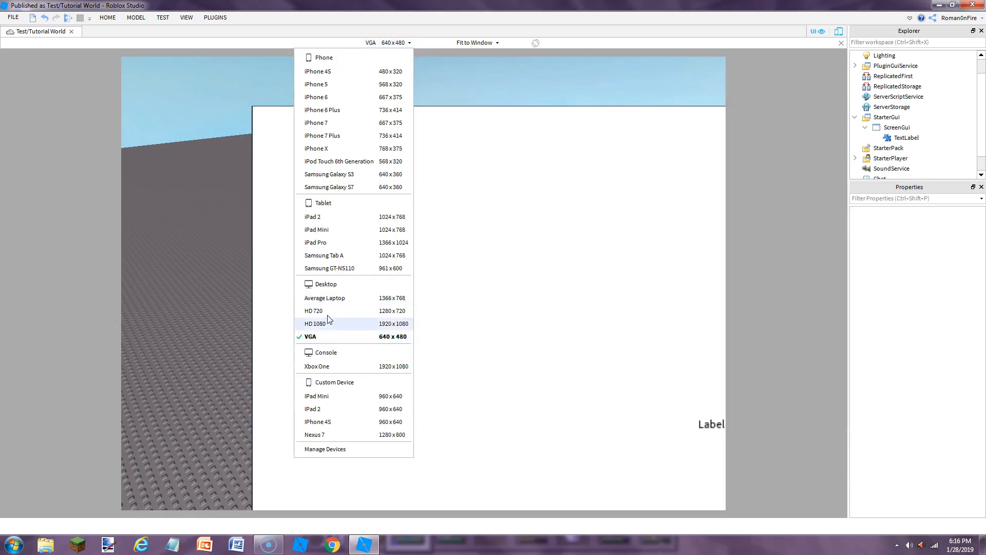
left_click(314, 323)
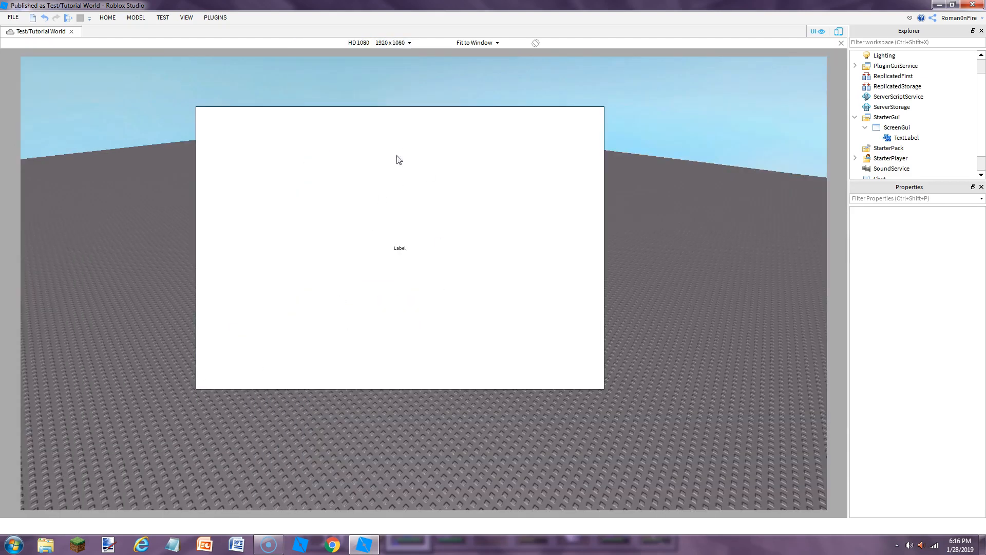
left_click(392, 42)
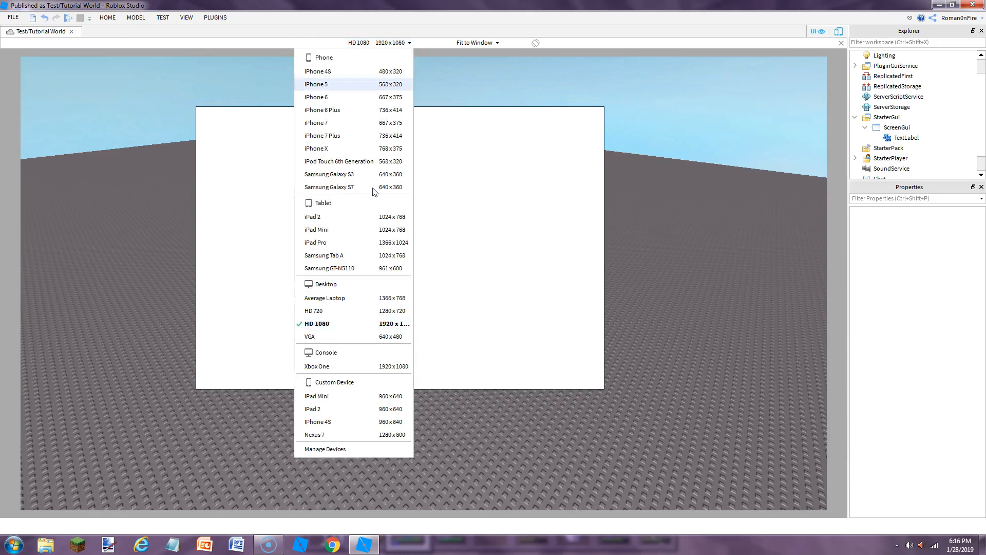
left_click(317, 366)
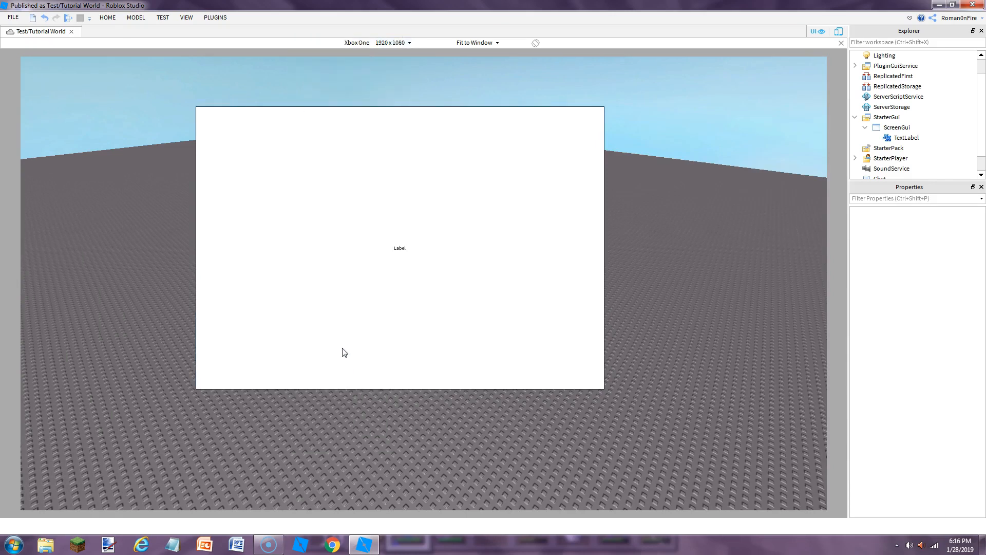
left_click(393, 42)
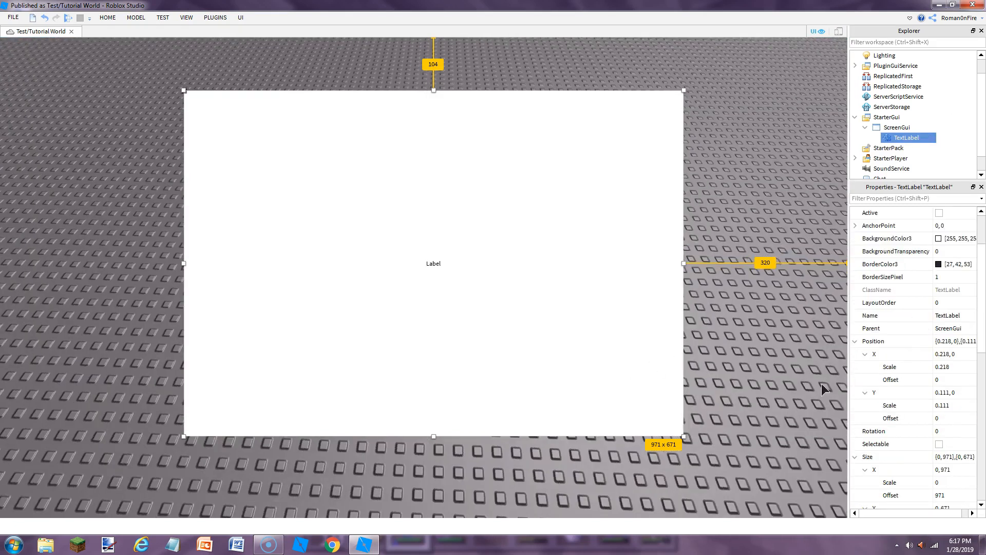
mouse_move(795, 359)
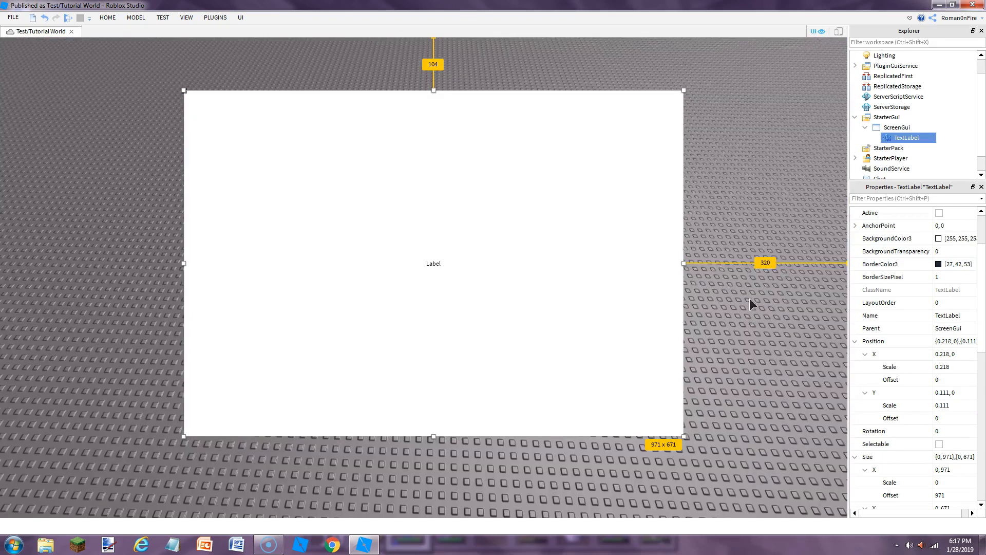
right_click(905, 137)
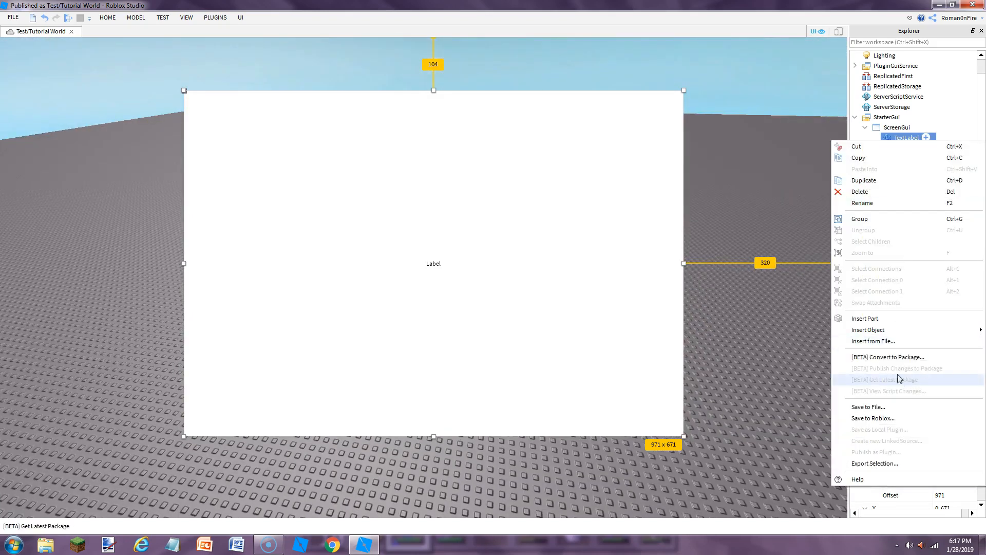
left_click(868, 330)
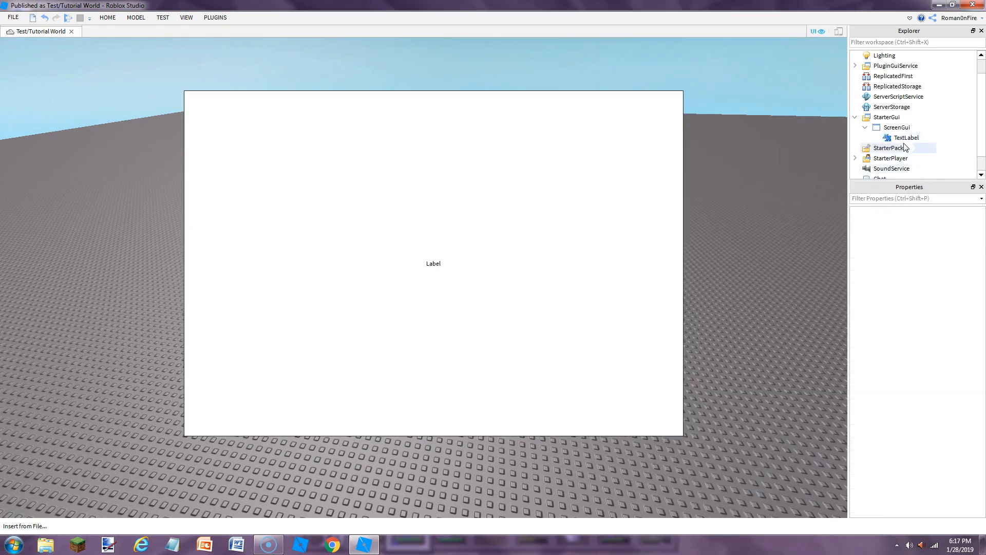
left_click(906, 137)
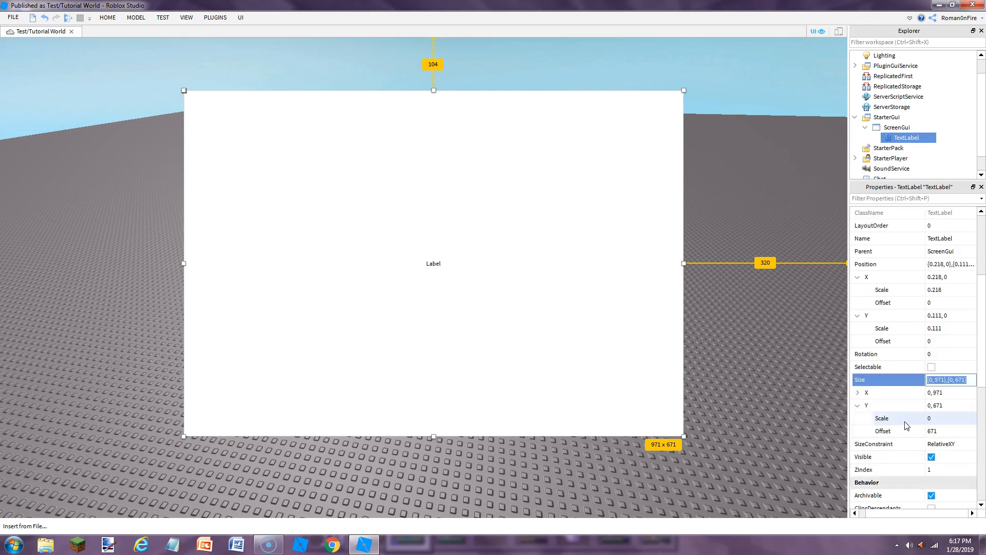
Set the TextLabel's Size scale to 0.3 wide and 0.4 tall
left_click(944, 431)
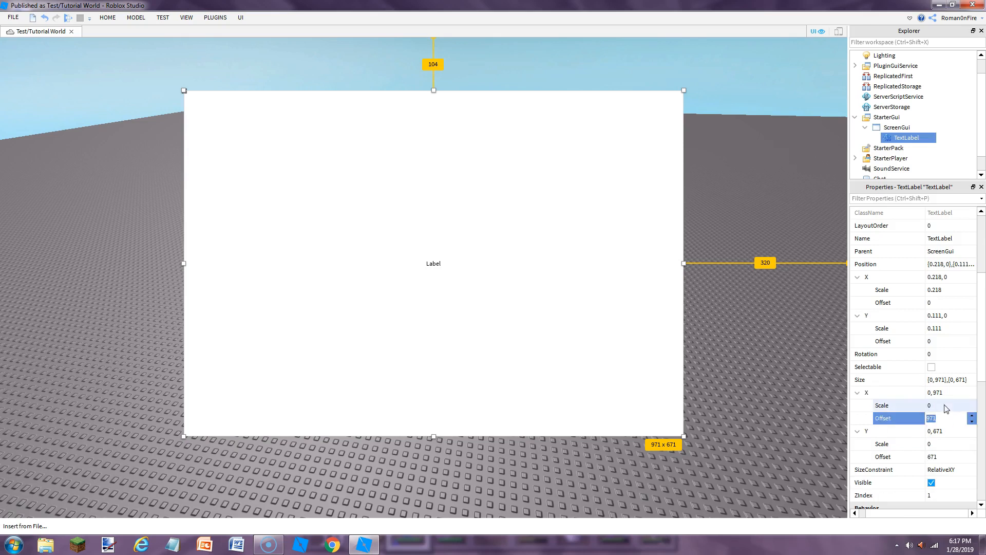
mouse_move(947, 407)
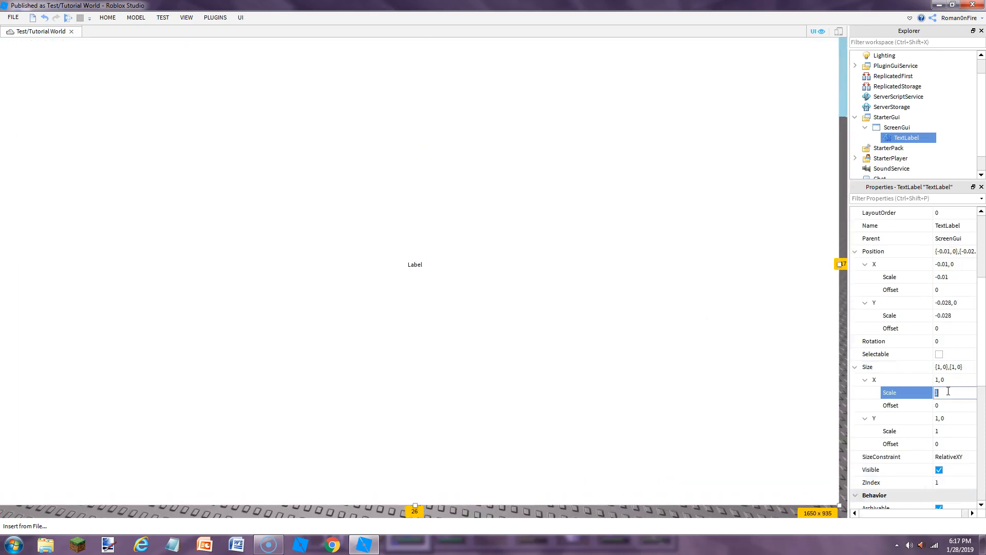
type("0")
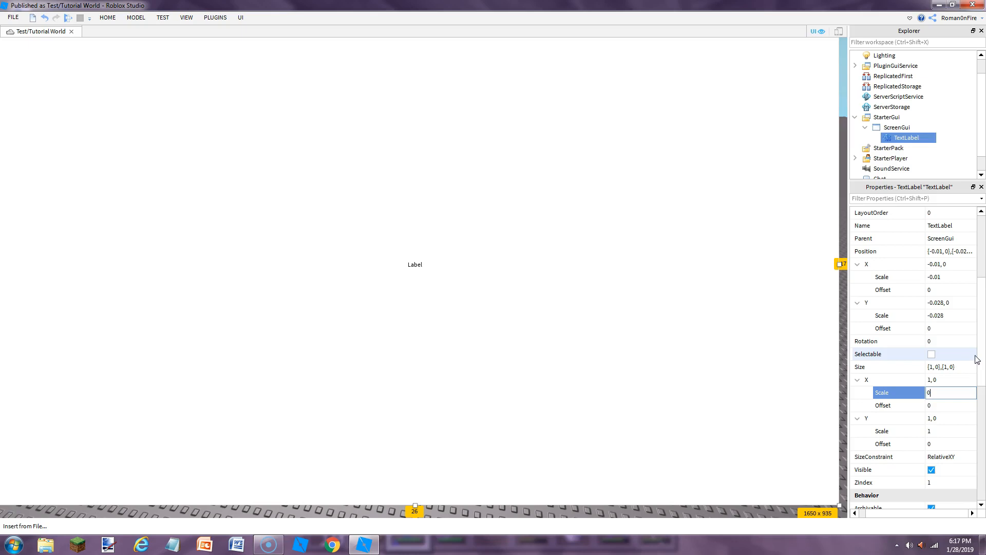
type("0.3")
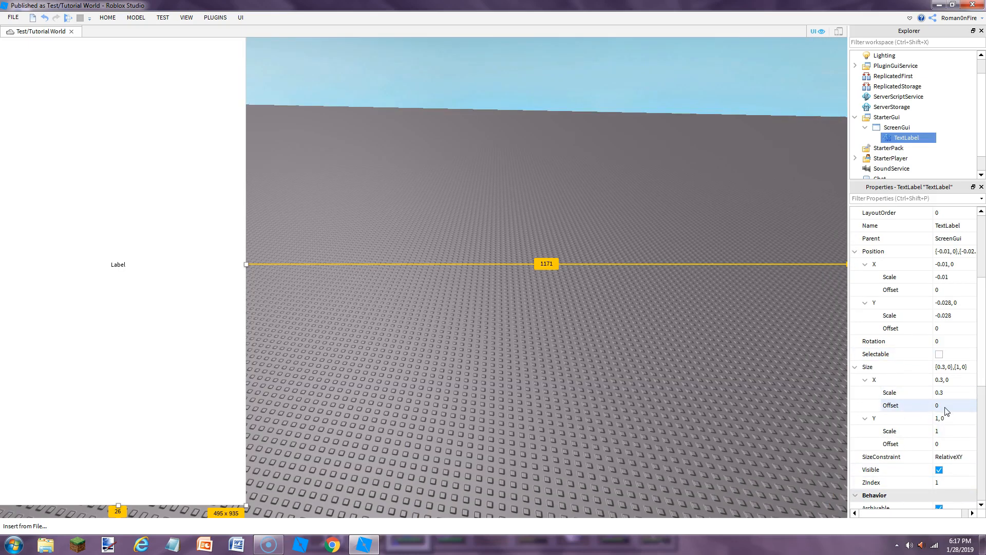
left_click(937, 431)
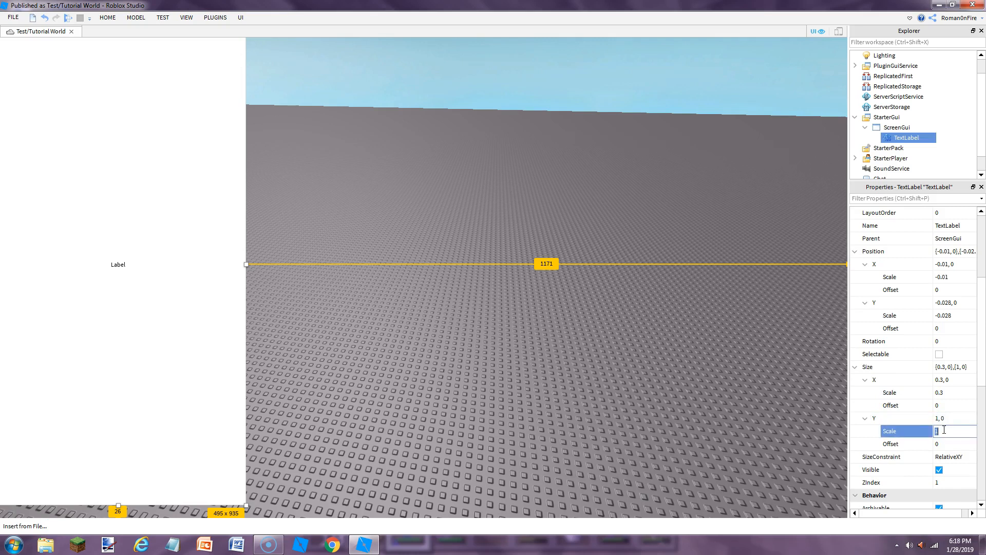
type("0.4")
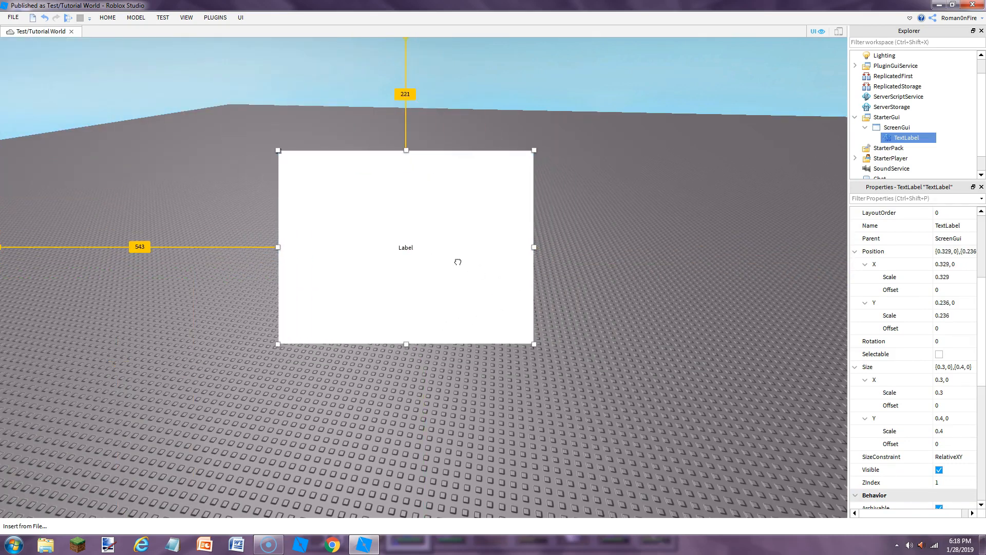
Nudge the label right, preview it on an emulated iPhone 4S, then exit emulation
left_click_drag(406, 247, 456, 252)
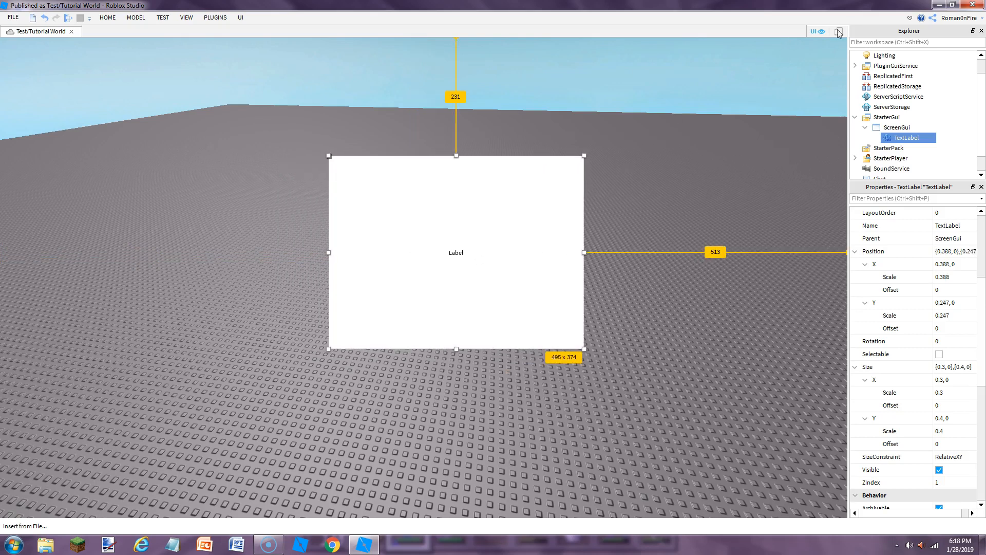
left_click(839, 31)
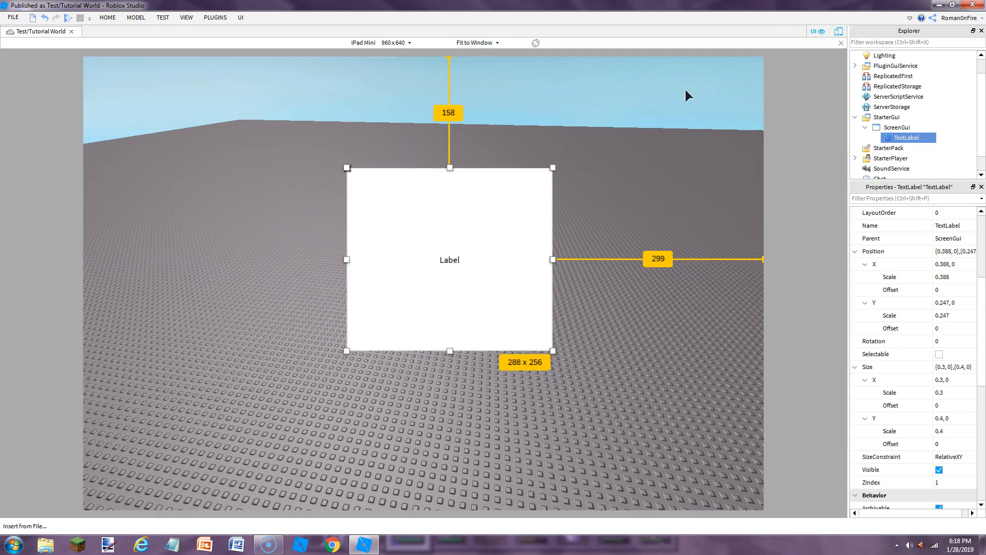
left_click(395, 42)
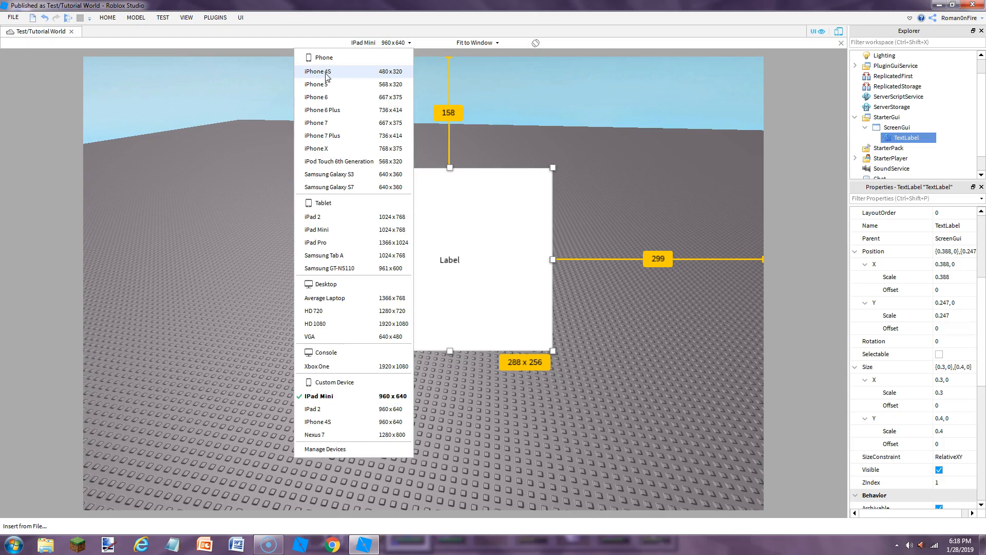
left_click(318, 71)
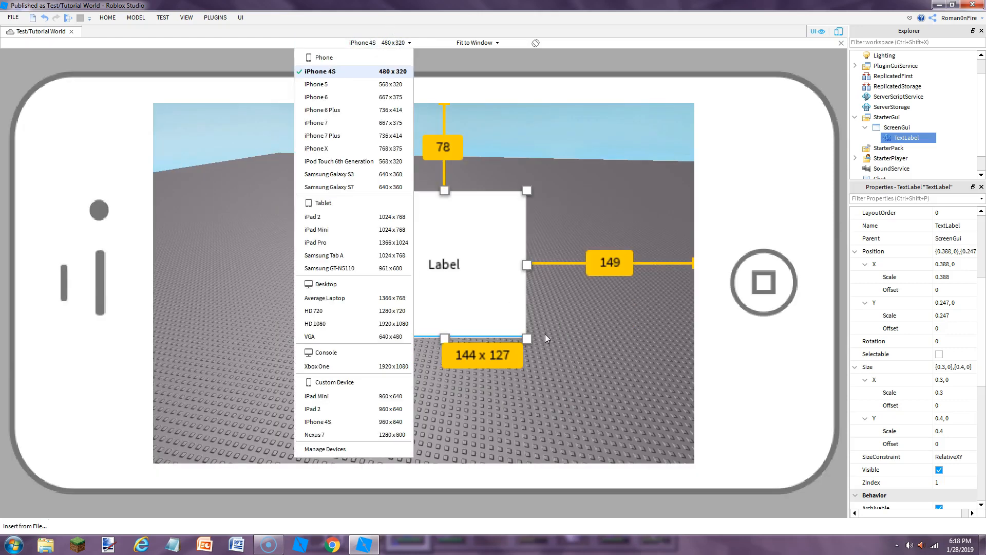
mouse_move(527, 270)
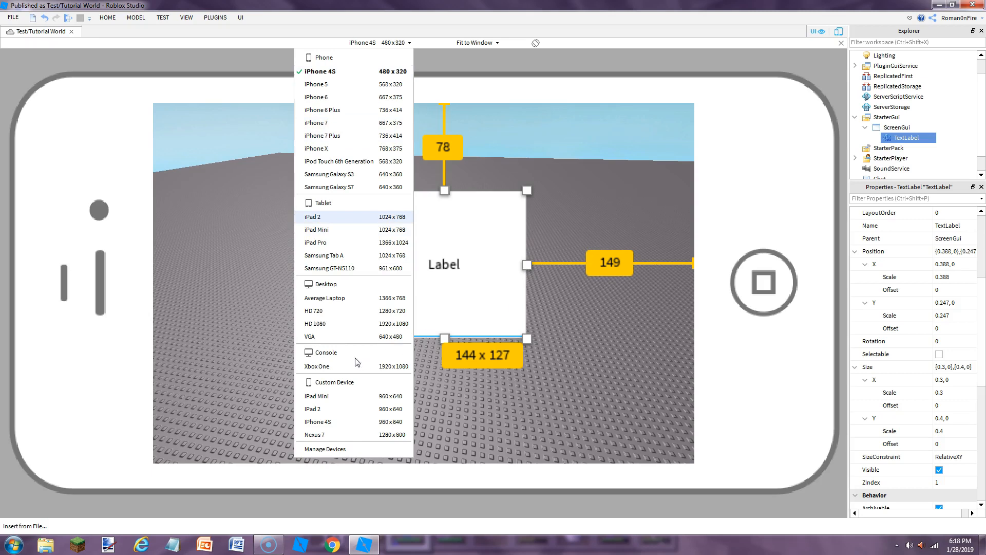
left_click(317, 366)
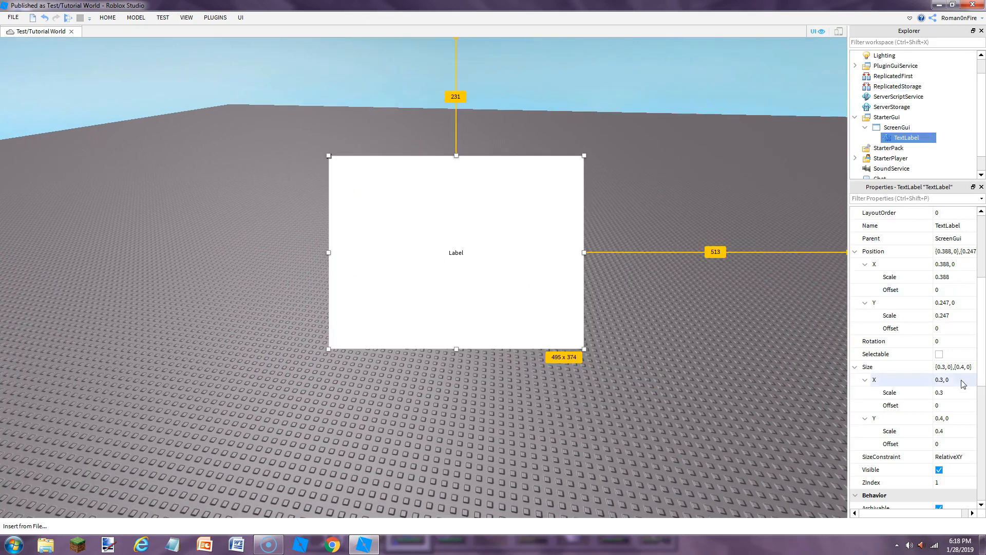
Enable TextScaled on the TextLabel in Properties
scroll("down", 3)
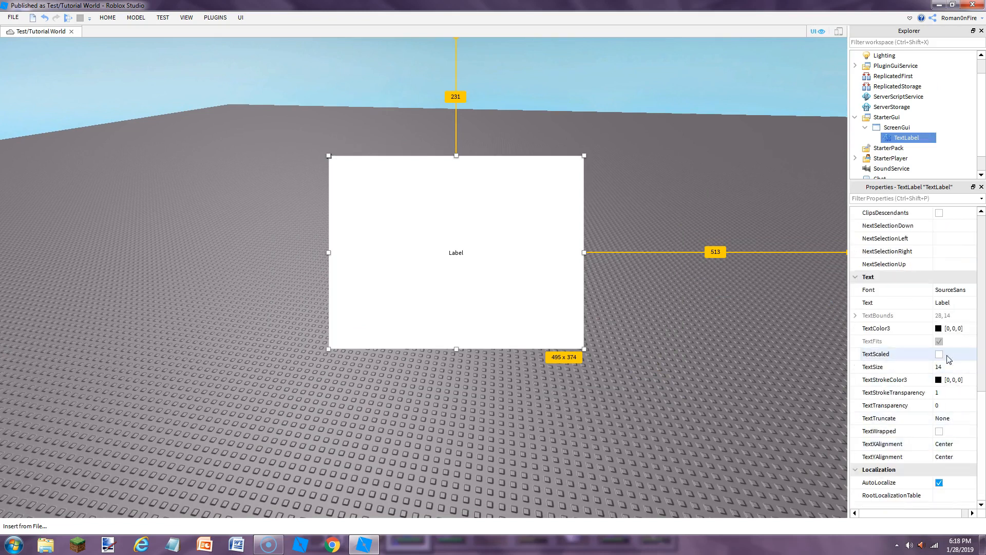
left_click(938, 353)
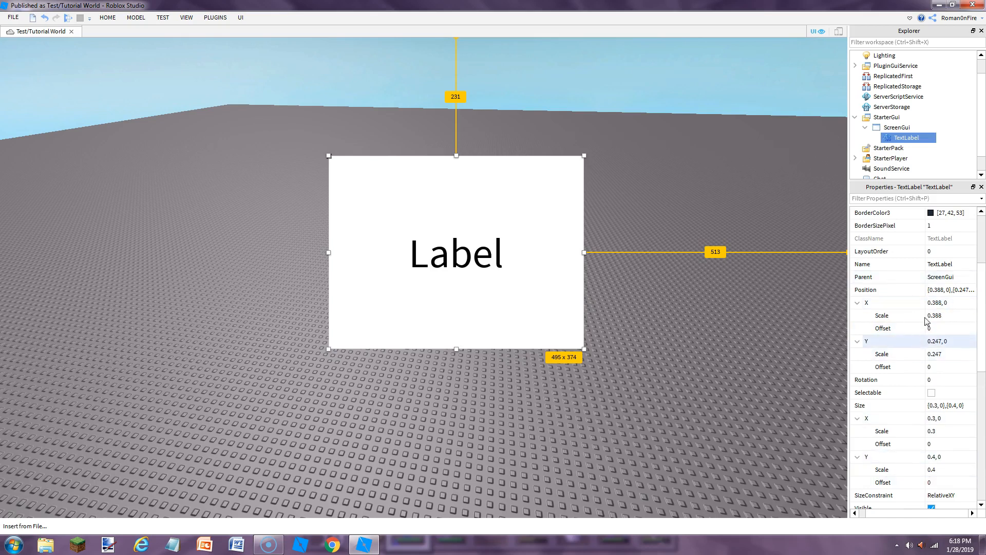
Try Position Y Scale values 0.3, 0.1, 0.12, then drag the label near centre
left_click(946, 328)
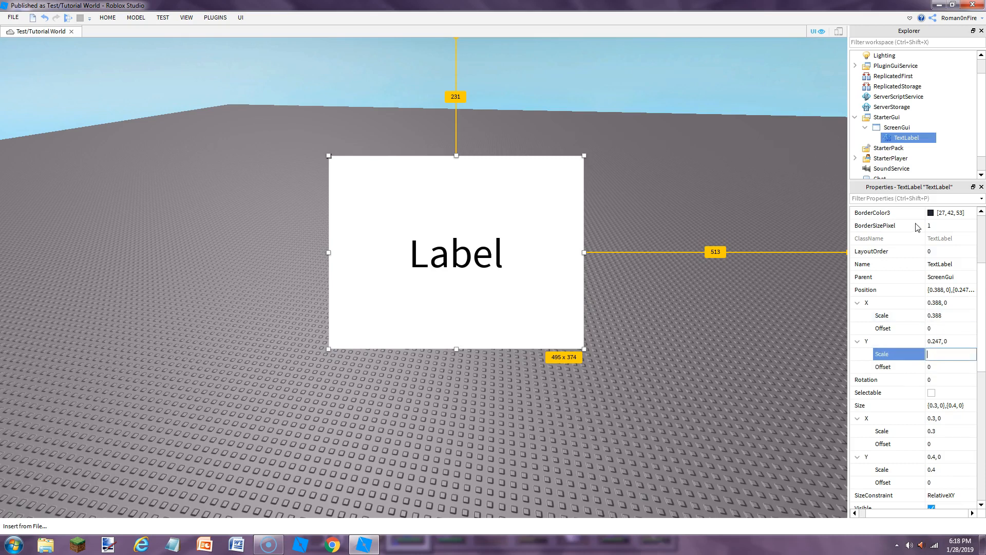
type("0.3")
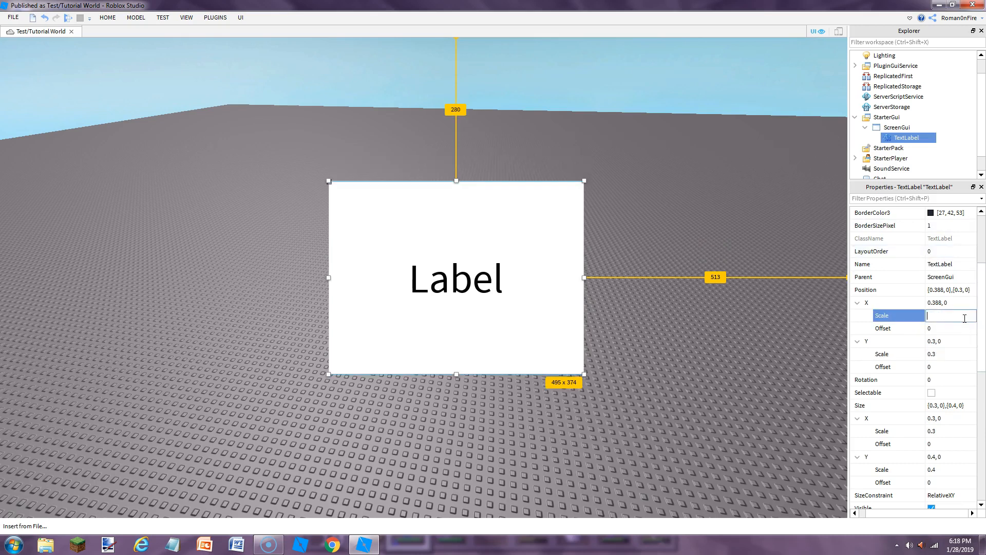
type("0.1")
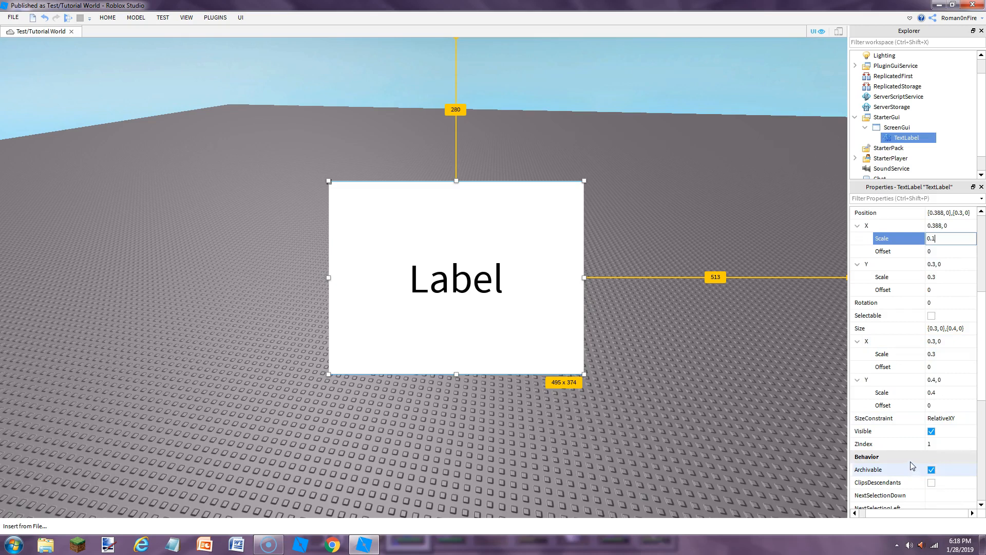
type("0.12")
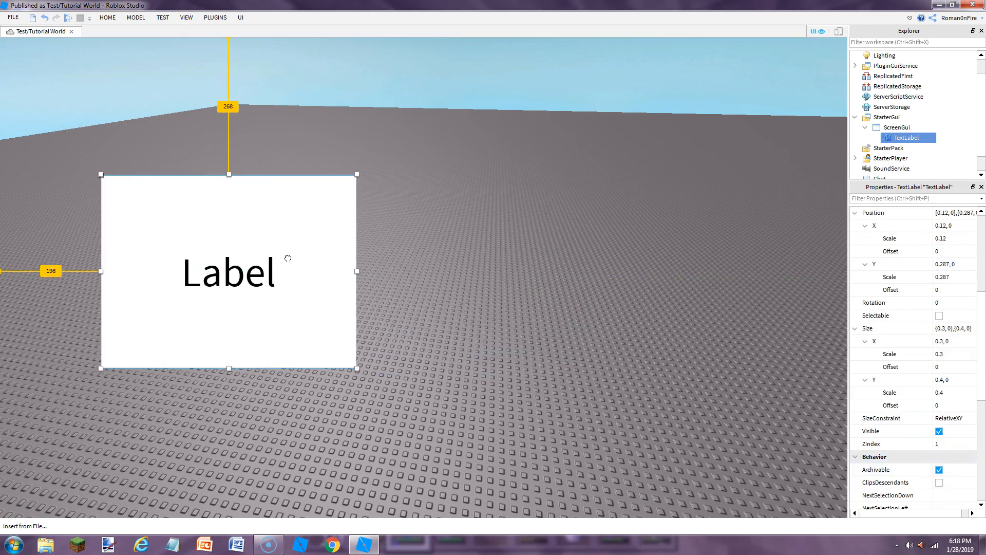
left_click_drag(228, 271, 346, 267)
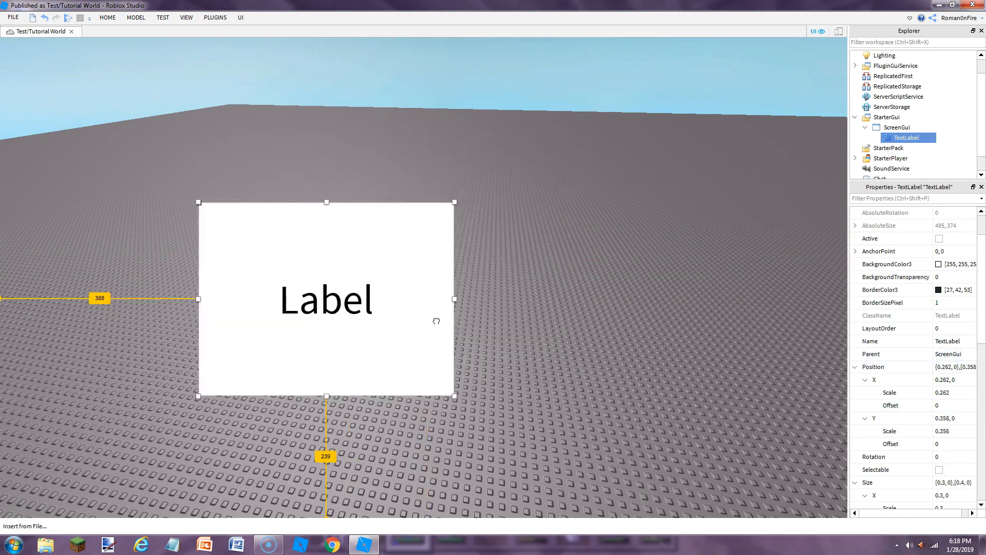
left_click_drag(326, 299, 471, 242)
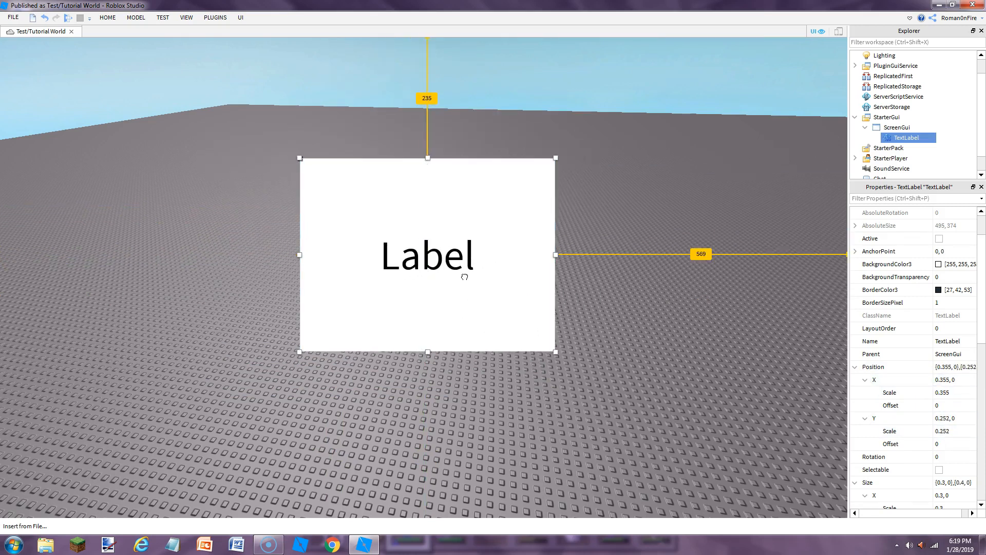
left_click_drag(428, 254, 424, 263)
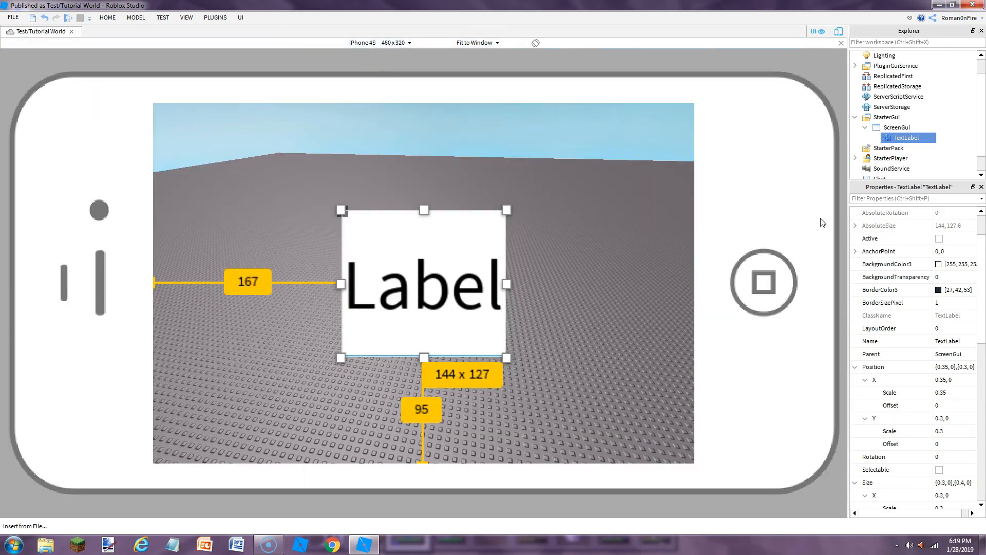
Preview on iPod Touch 6th Generation and move TextLabel back under ScreenGui
left_click(381, 42)
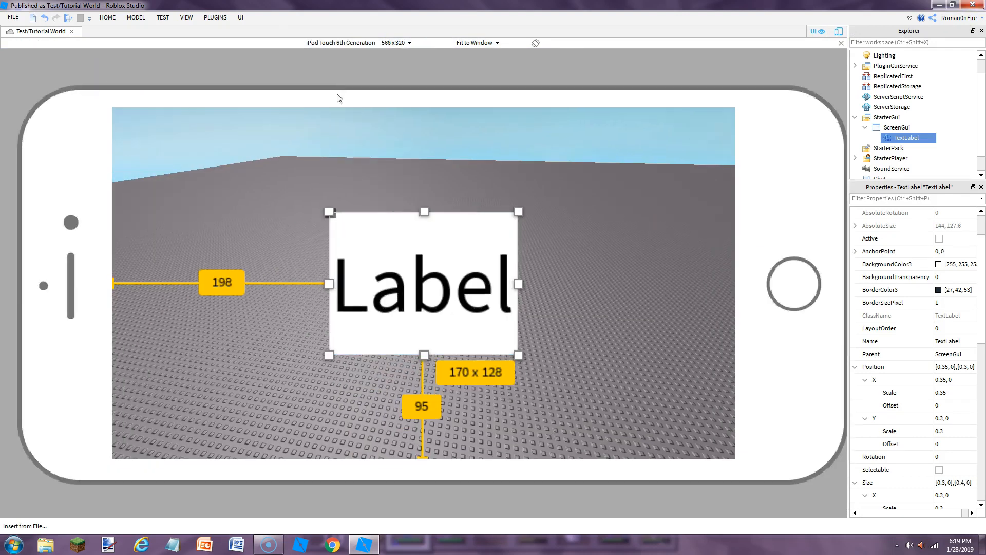
left_click(396, 42)
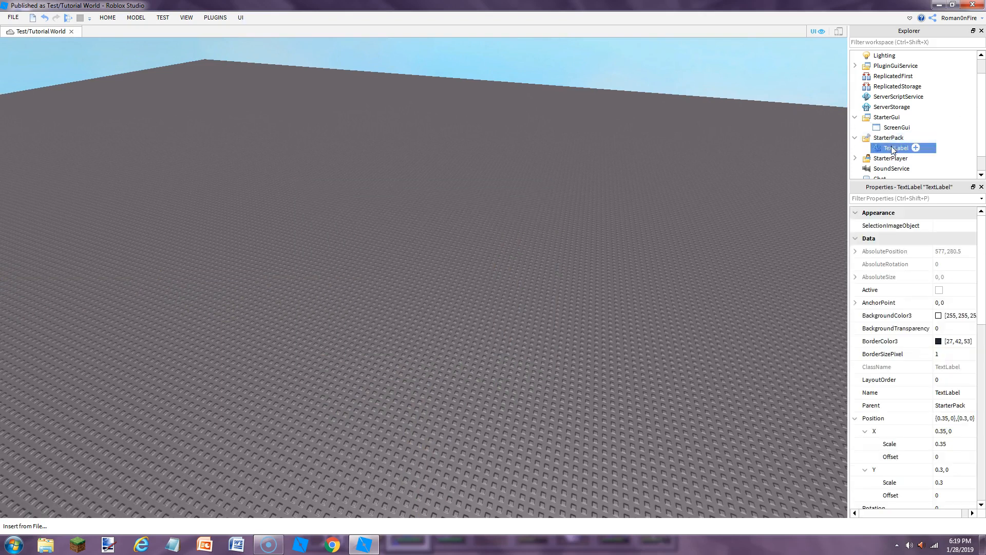
left_click_drag(897, 148, 897, 137)
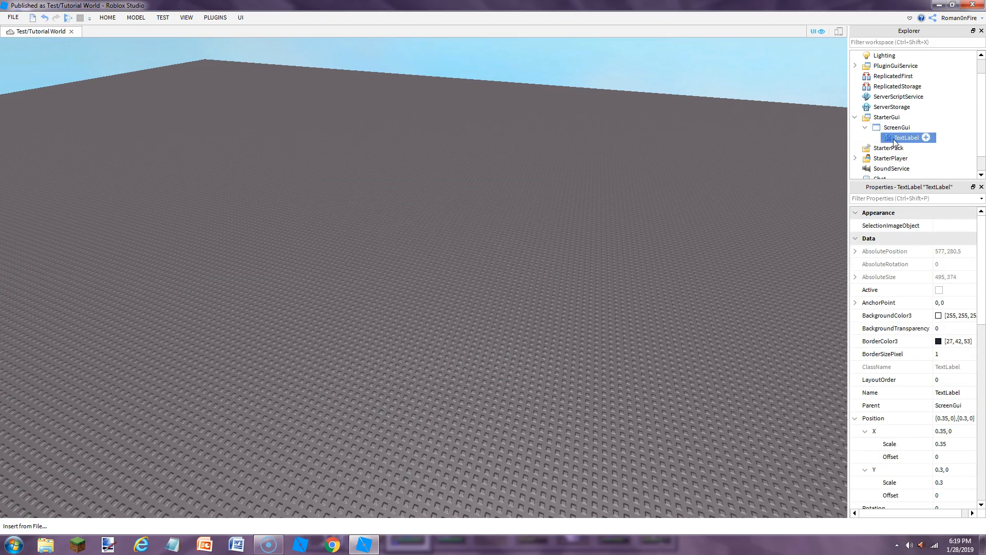
right_click(890, 127)
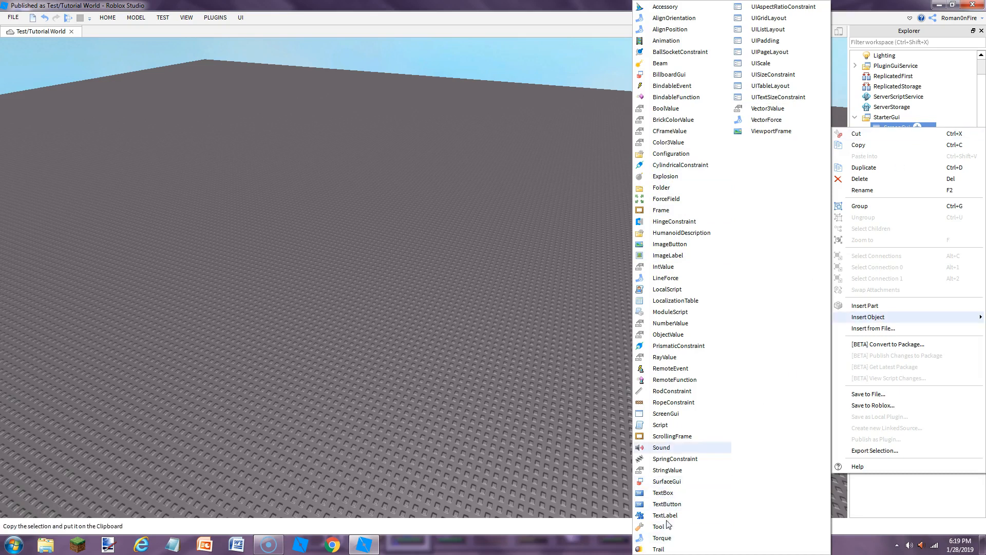
mouse_move(675, 255)
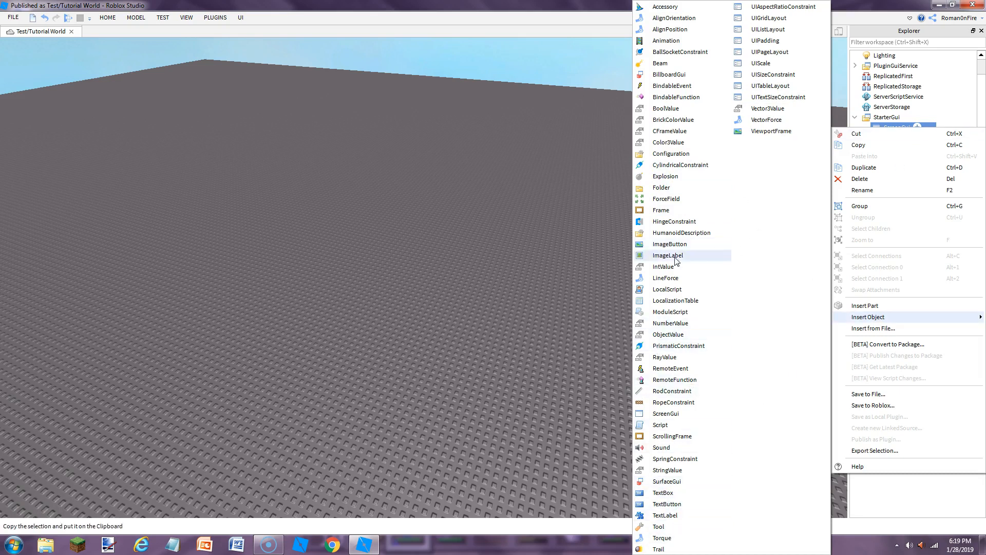
Insert an ImageLabel showing the Roman fire image and drag it into place
left_click(668, 255)
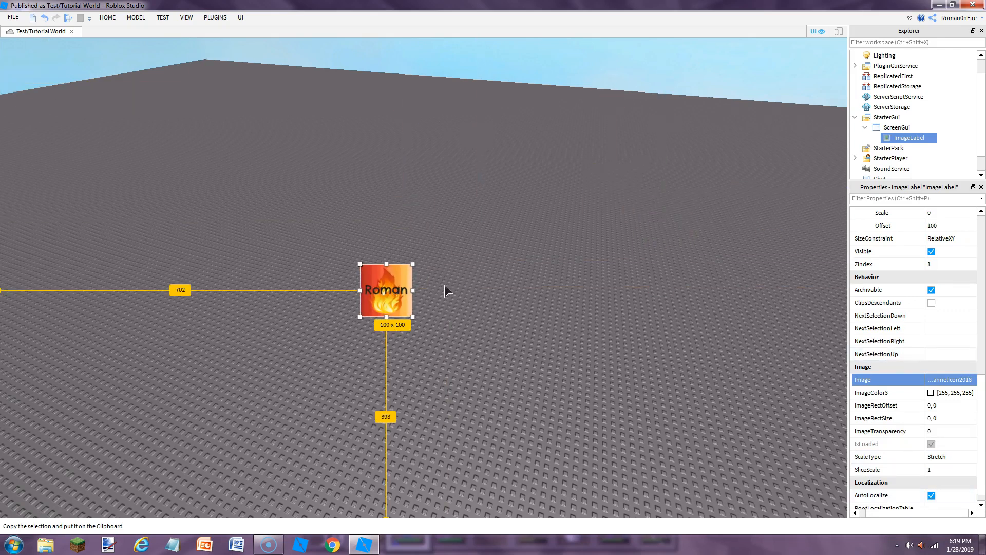
left_click_drag(386, 290, 435, 252)
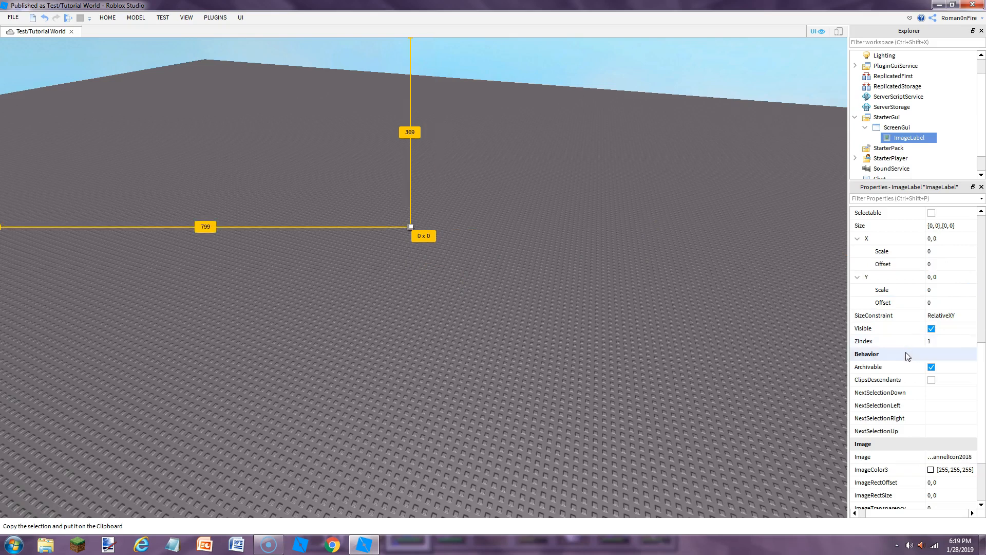
Set the ImageLabel size scale to 0.5 by 0.5, then narrow it to about 450 x 467
left_click(950, 251)
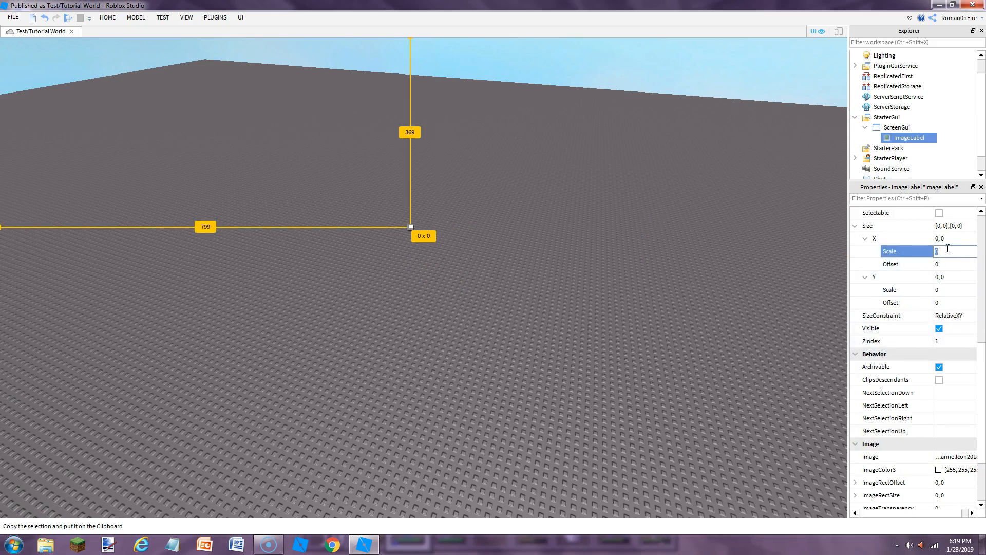
type("0")
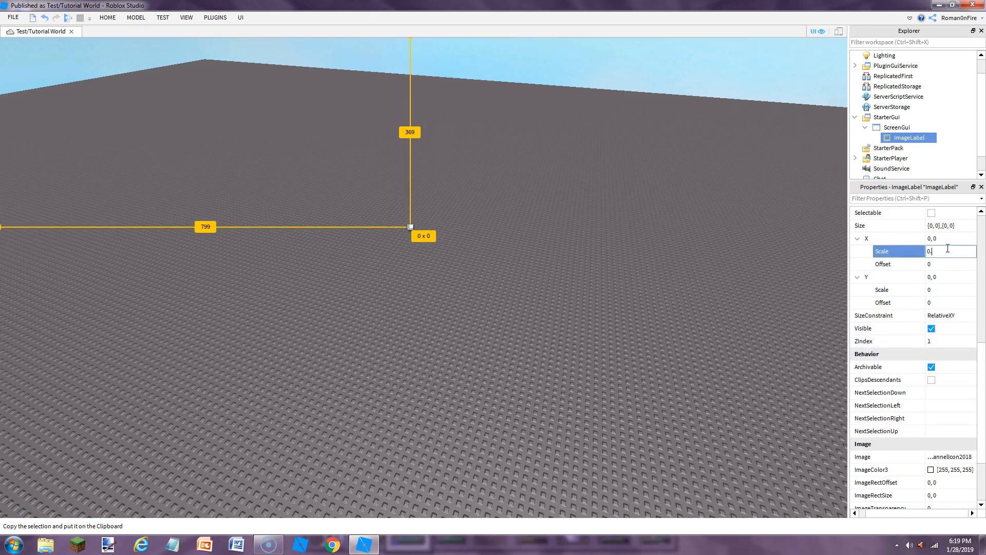
type("0.5")
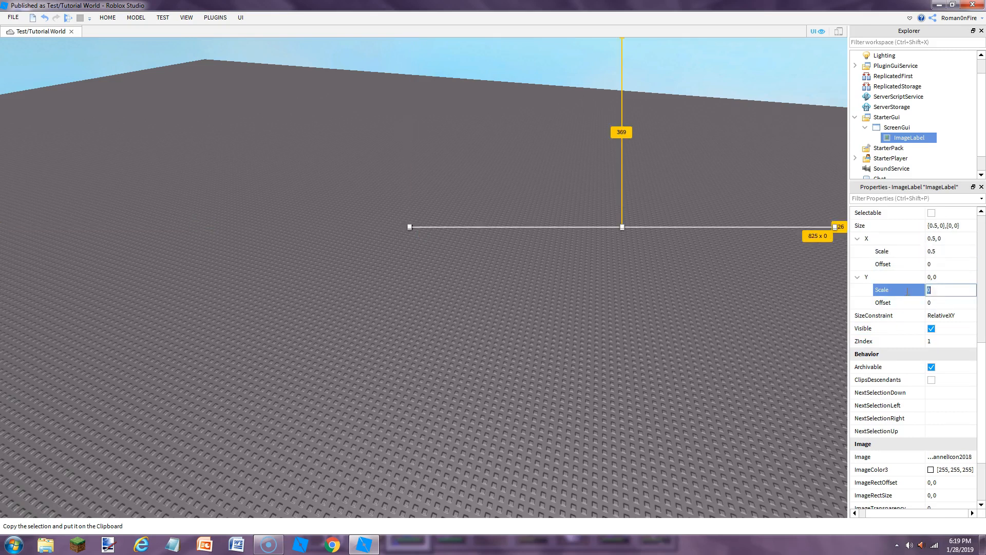
type("0.5")
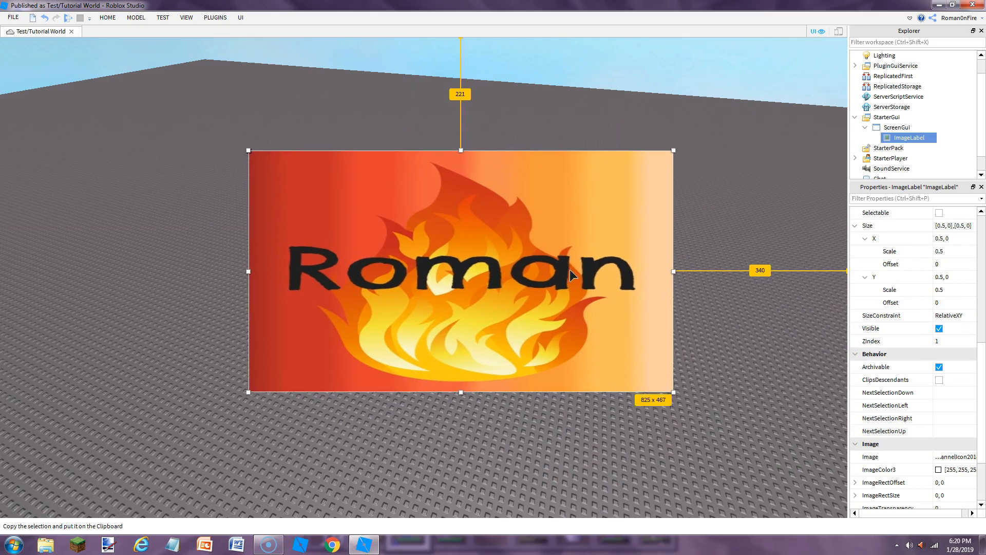
mouse_move(928, 305)
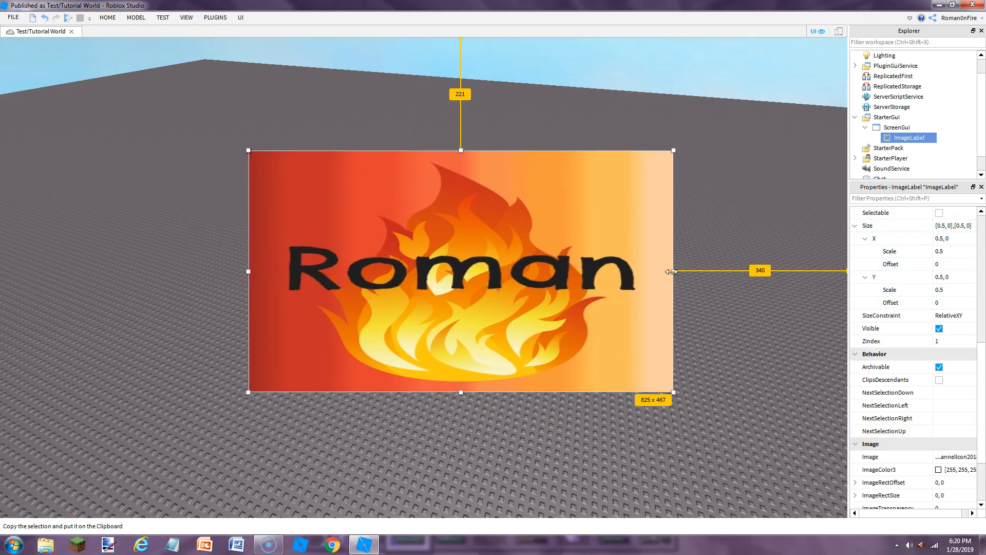
left_click_drag(672, 272, 486, 271)
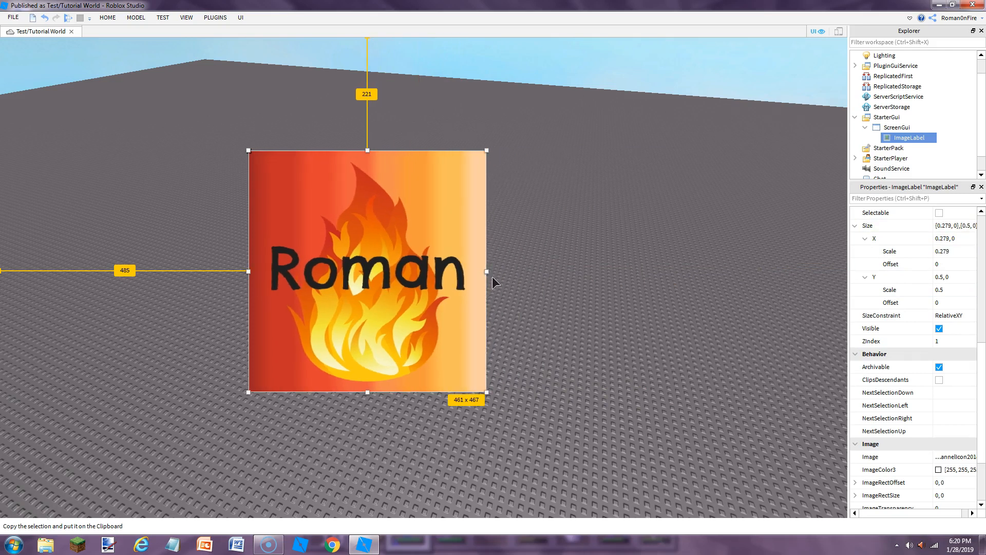
left_click_drag(486, 272, 481, 271)
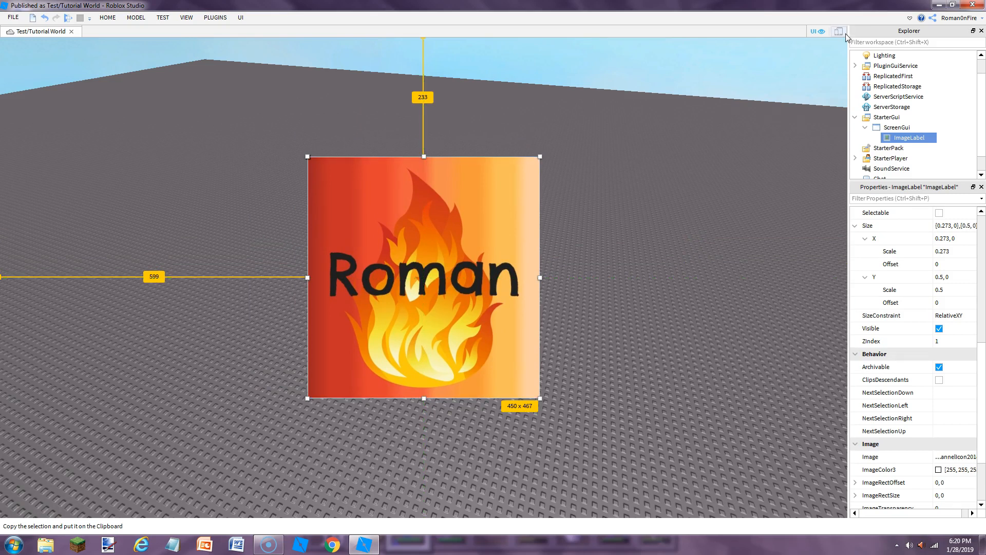
left_click(838, 31)
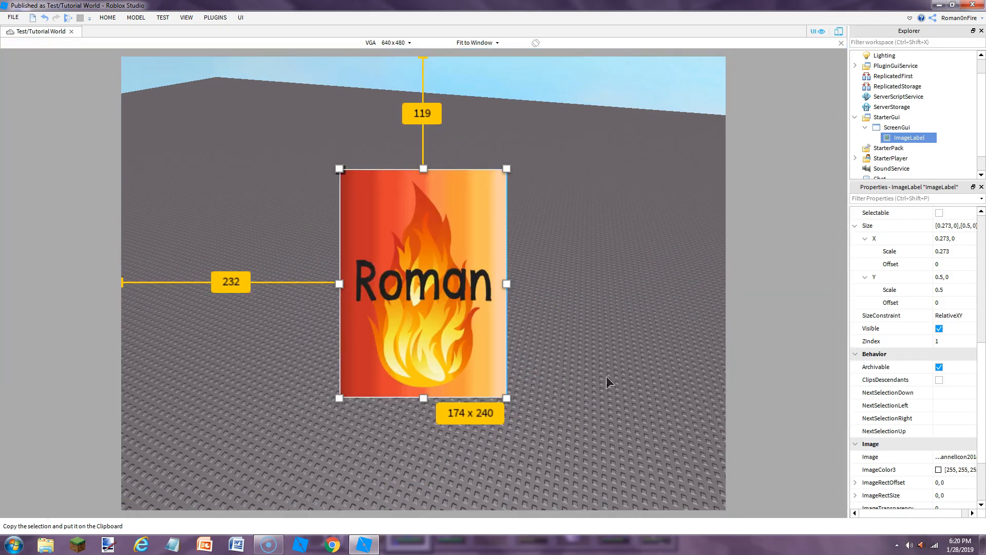
mouse_move(550, 263)
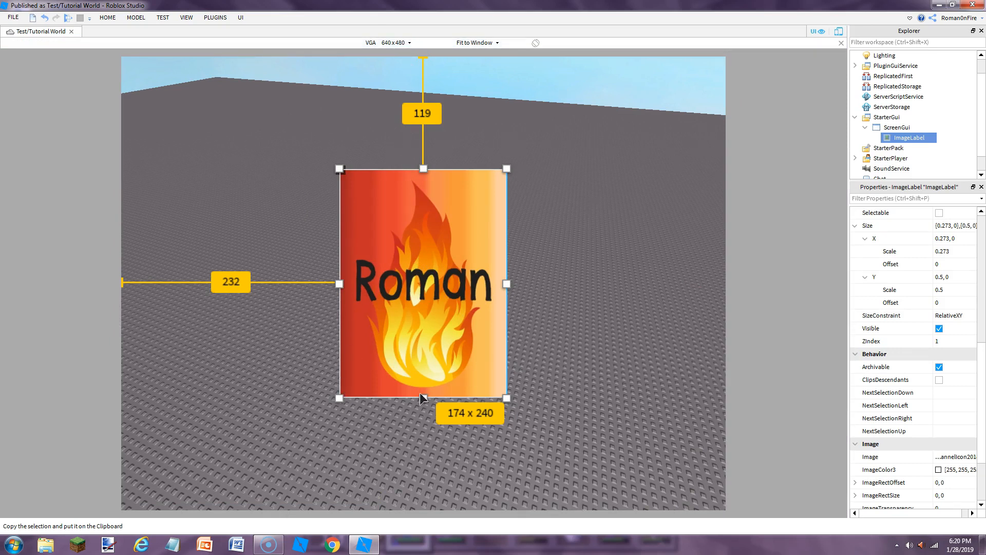
left_click(395, 43)
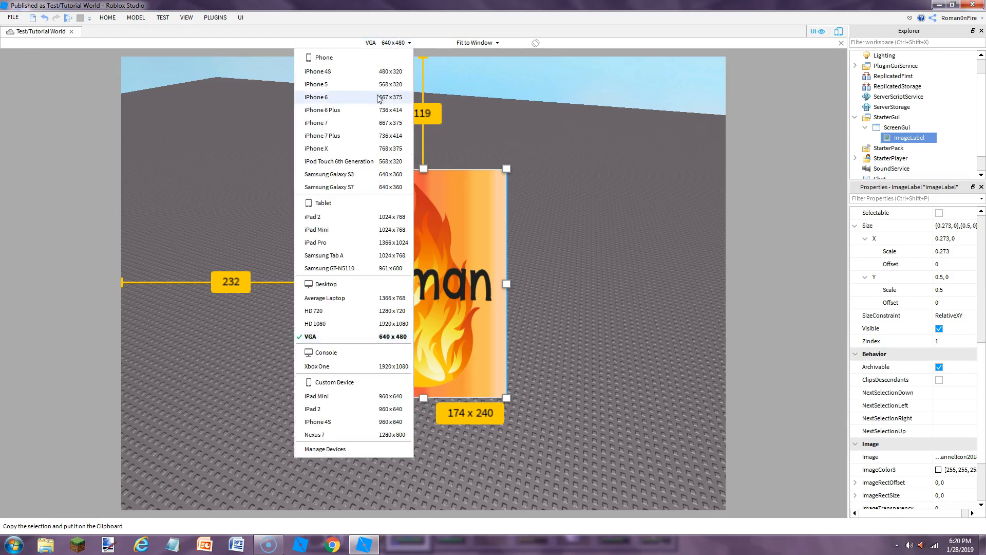
left_click(316, 97)
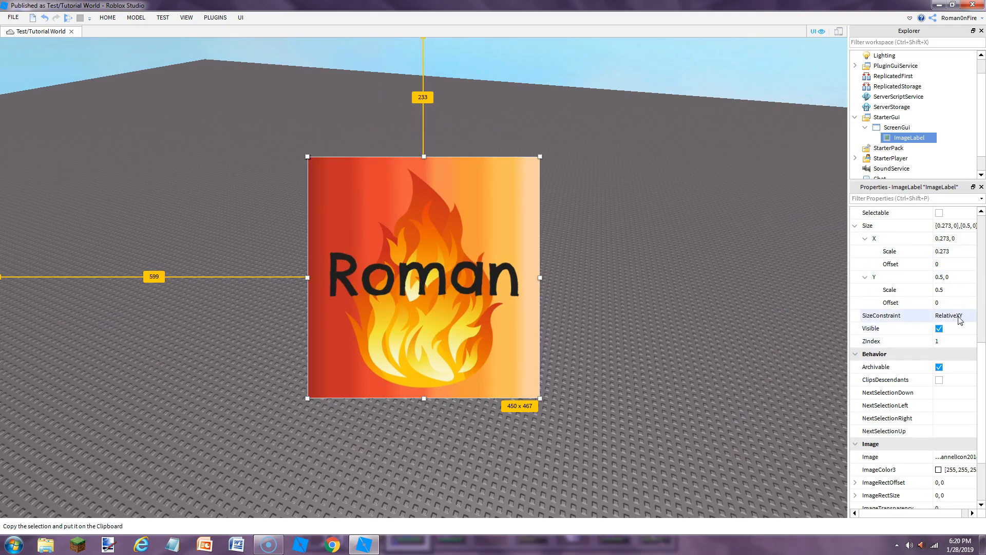
Set the ImageLabel's SizeConstraint to RelativeYY after briefly trying RelativeXX
left_click(950, 315)
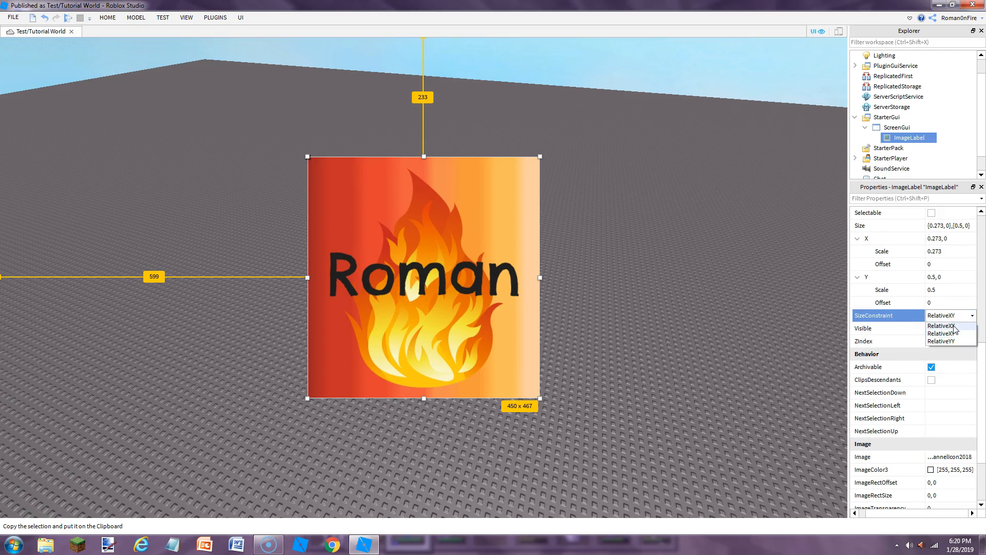
left_click(941, 332)
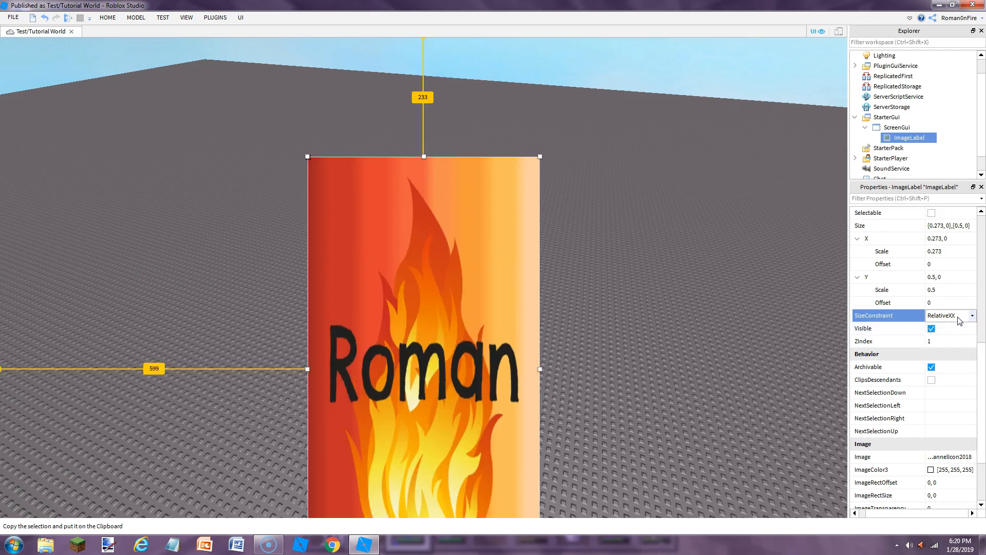
left_click(972, 315)
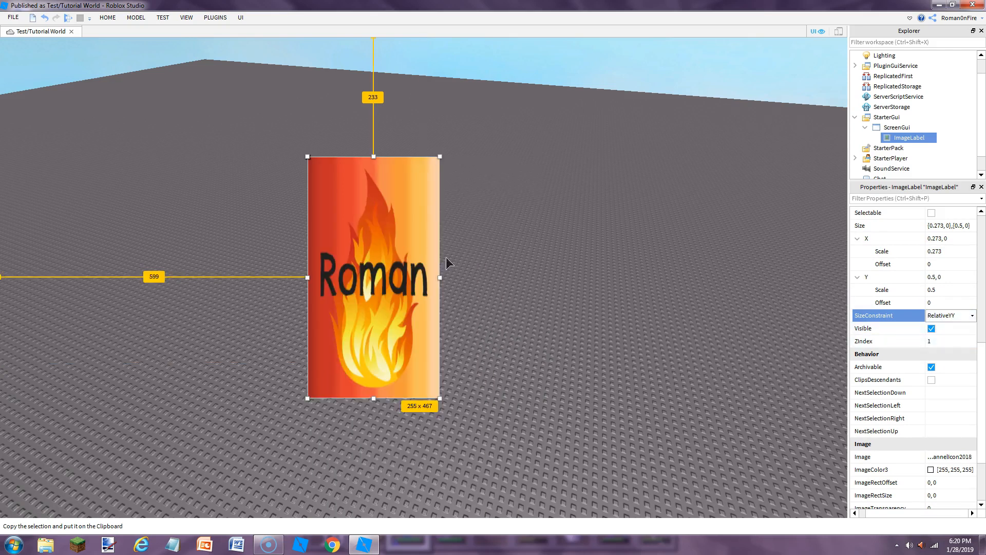
Widen the fire image back into a 467 x 467 square and deselect it
left_click_drag(440, 277, 555, 278)
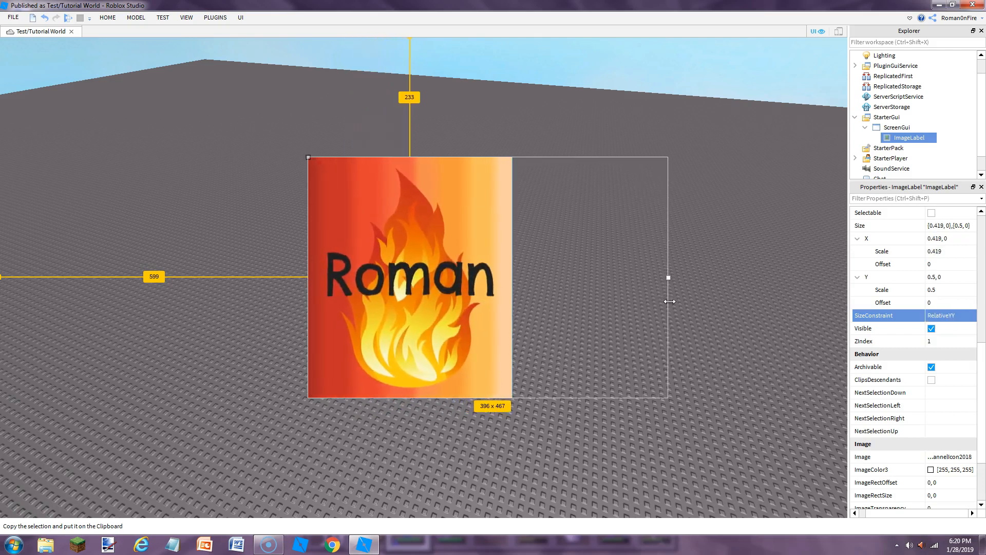
left_click_drag(668, 278, 703, 277)
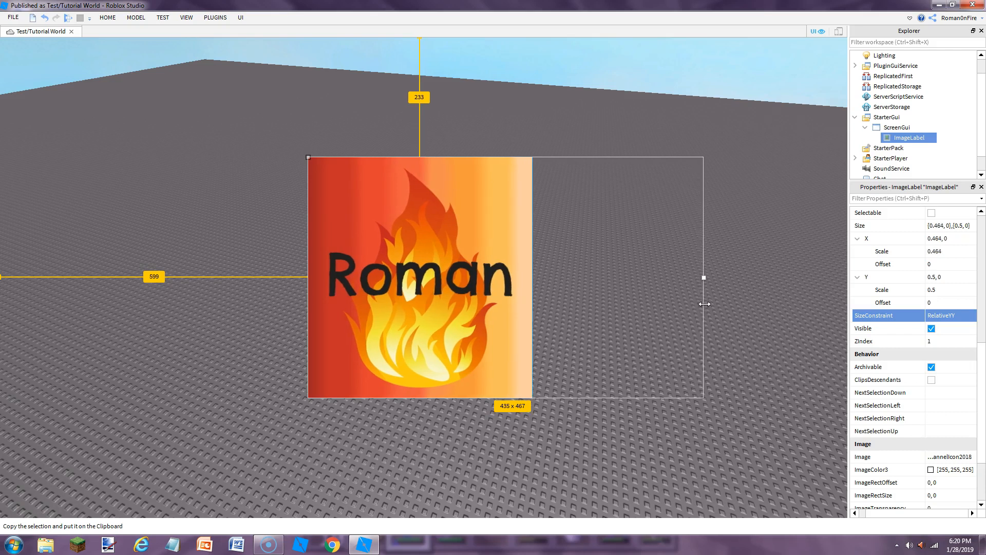
left_click_drag(703, 278, 717, 278)
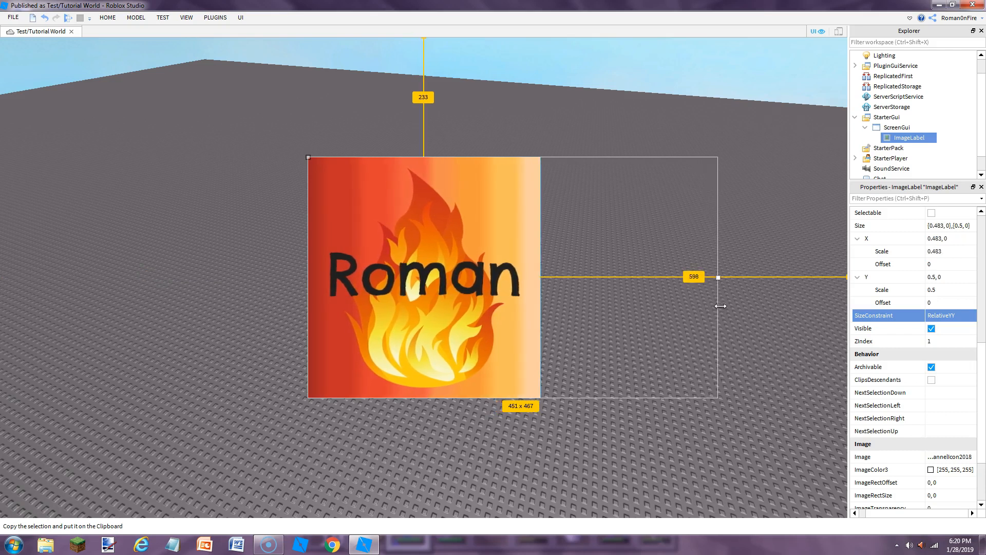
left_click_drag(720, 278, 734, 277)
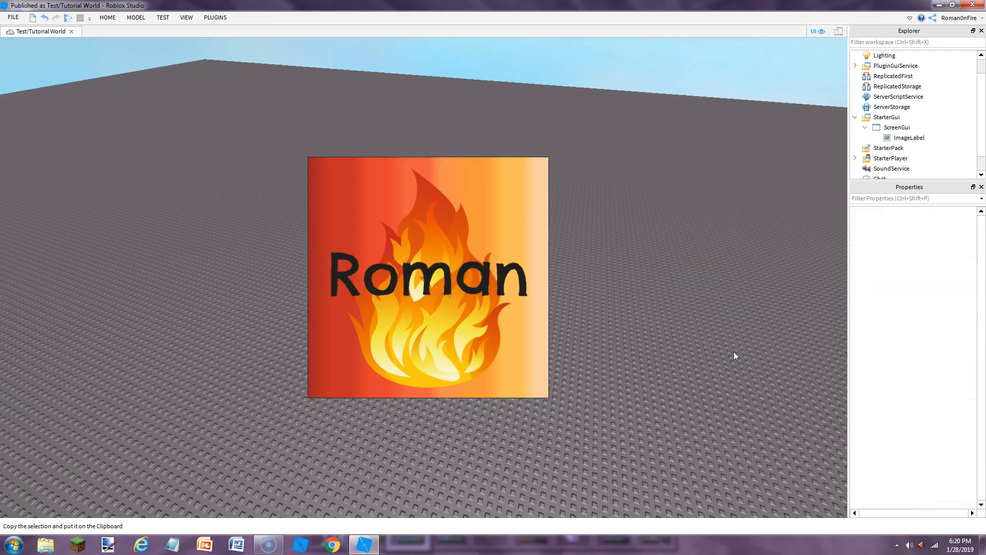
left_click(909, 138)
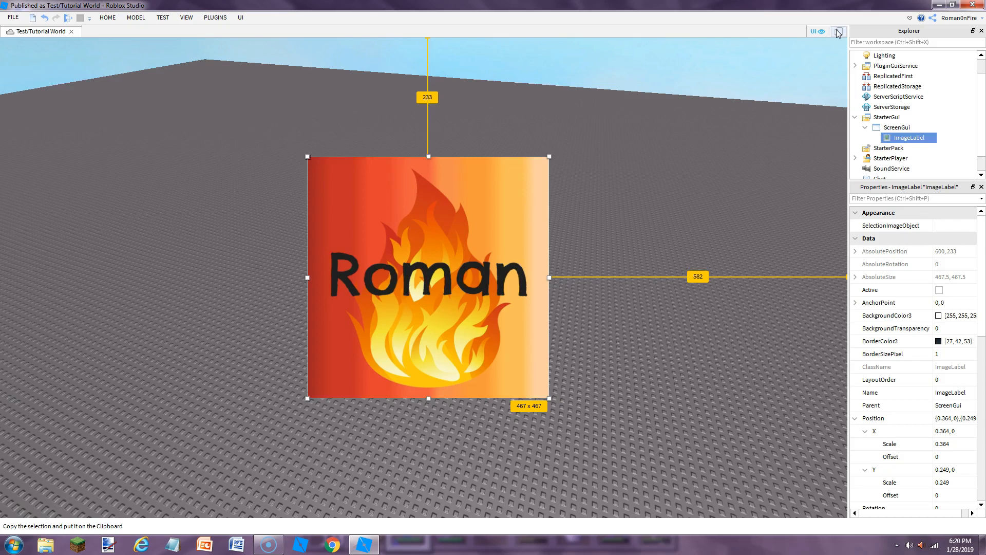
left_click(837, 31)
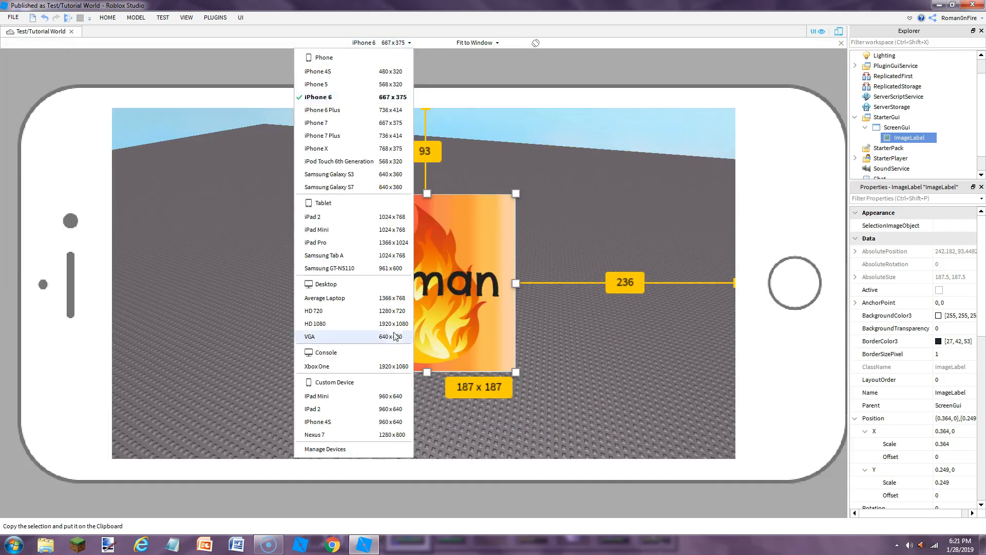
left_click(313, 409)
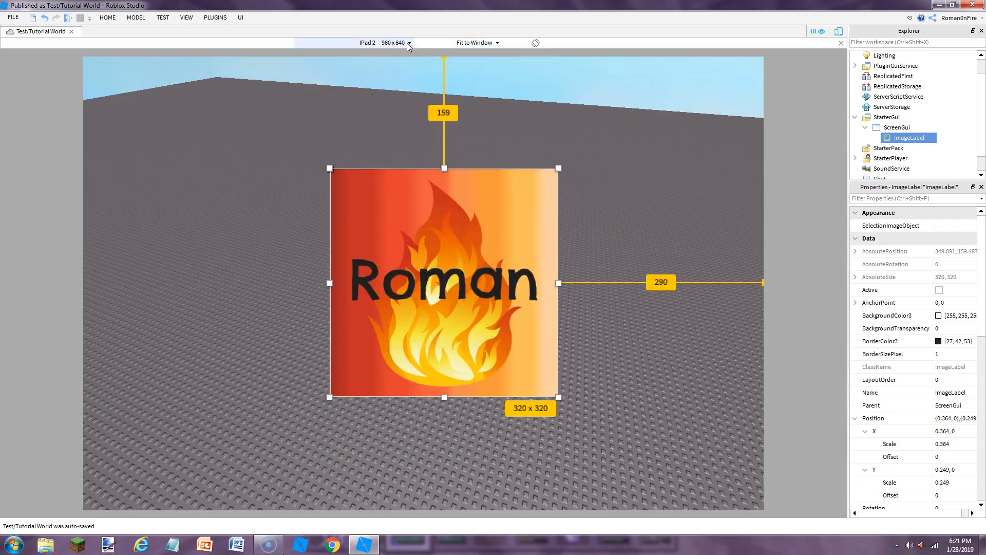
left_click(395, 42)
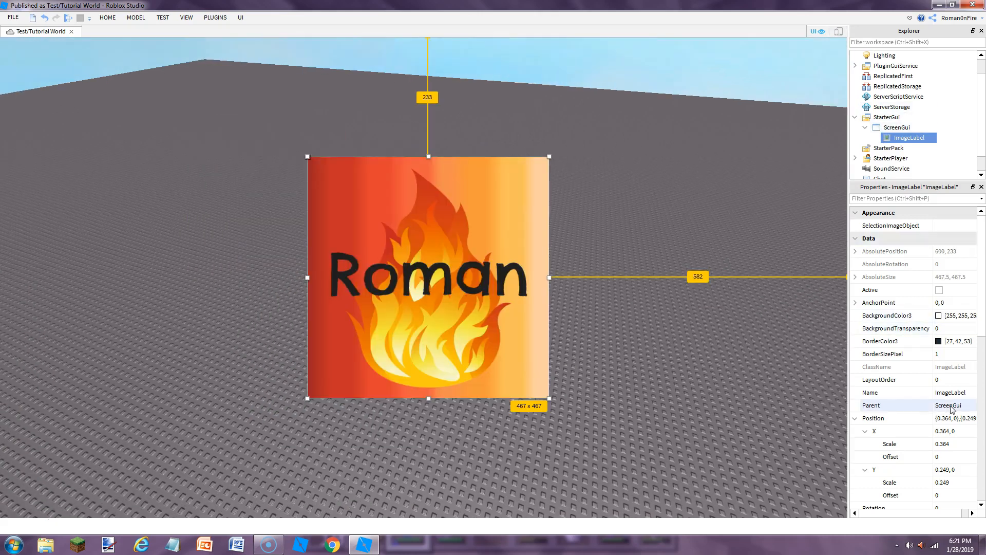
scroll("down", 3)
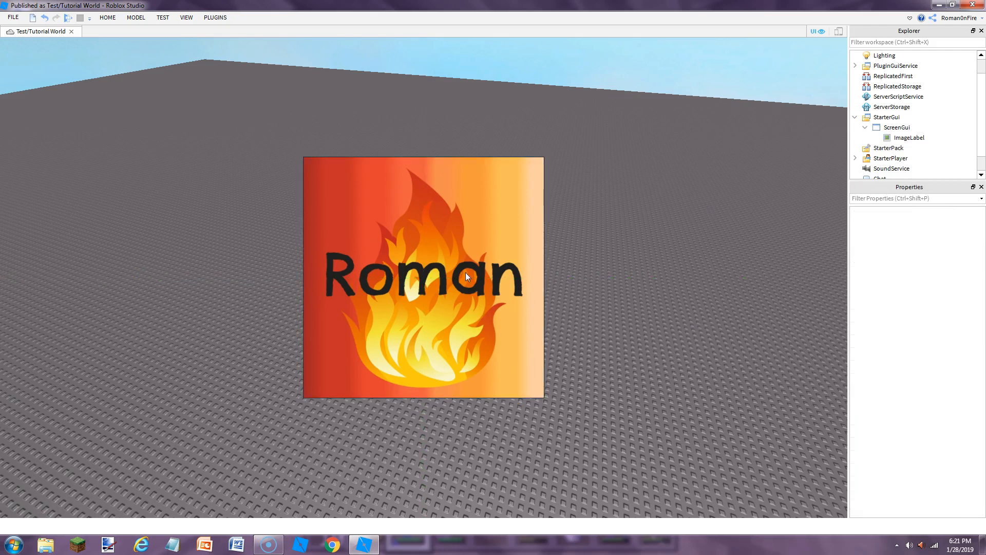
left_click(909, 137)
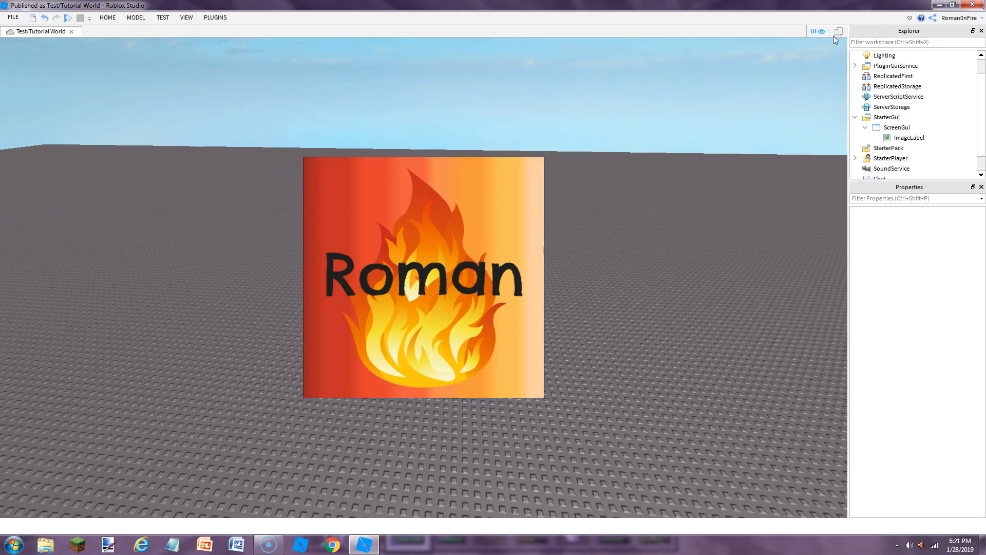
left_click(838, 32)
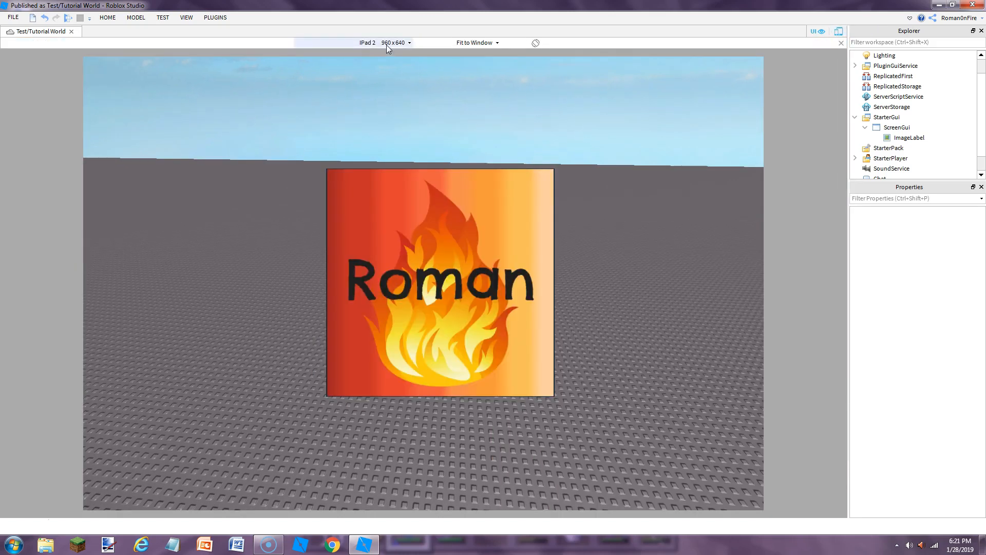
left_click(395, 42)
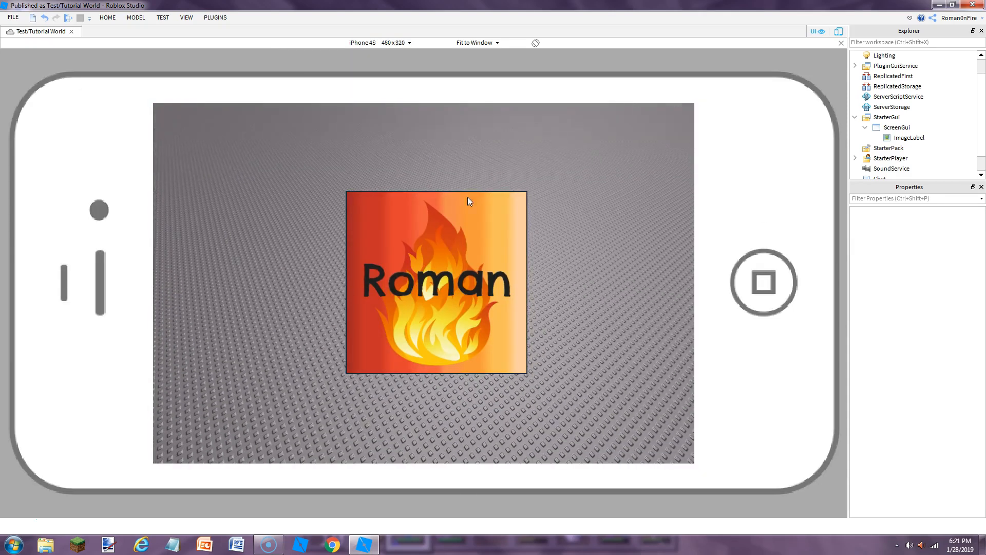
left_click(378, 43)
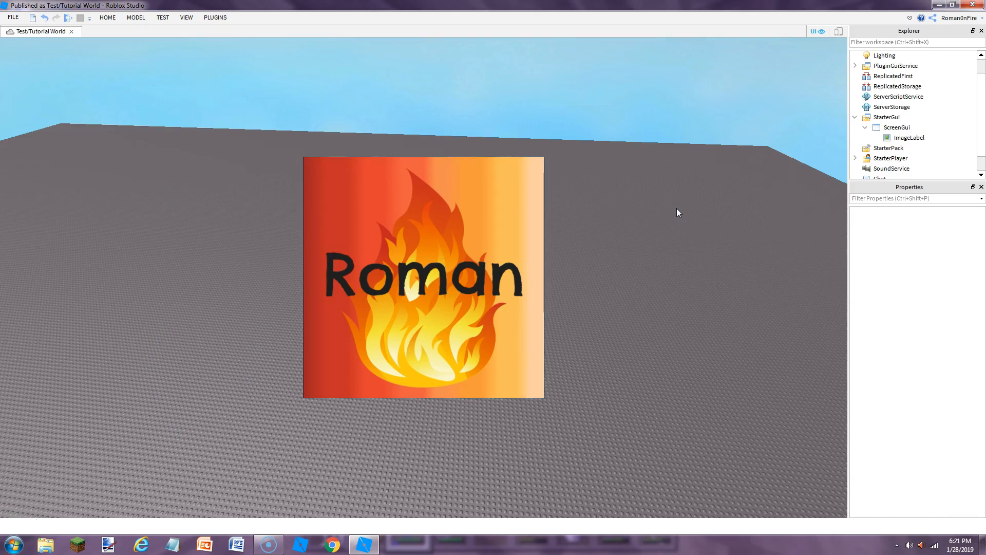
mouse_move(310, 427)
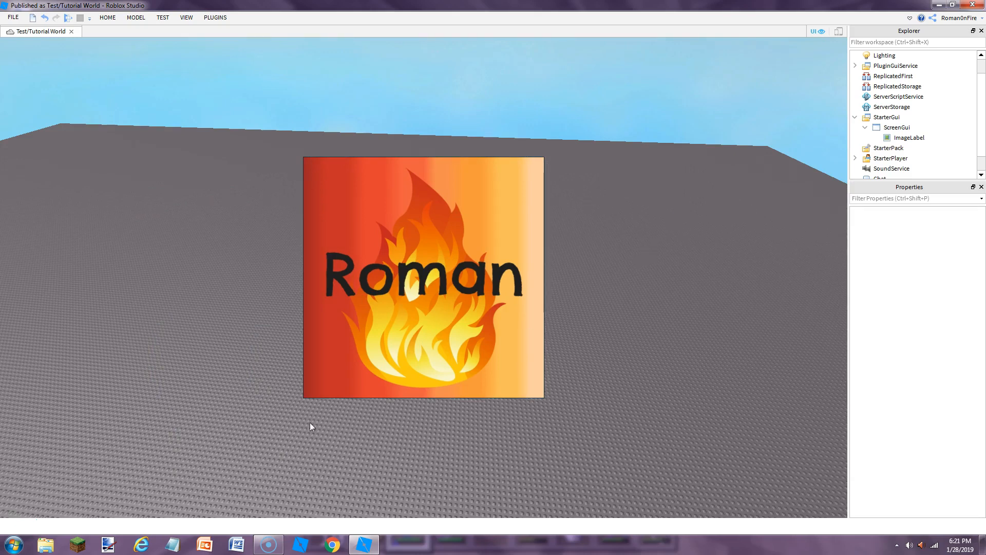